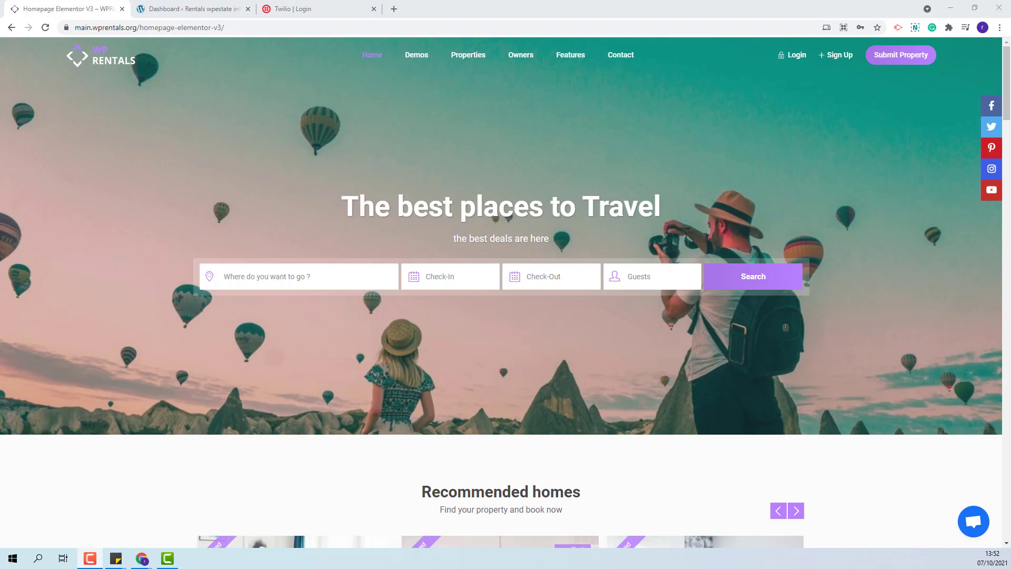
Go to the site's admin dashboard and hover WpRentals Options to reveal its submenu.
click(191, 10)
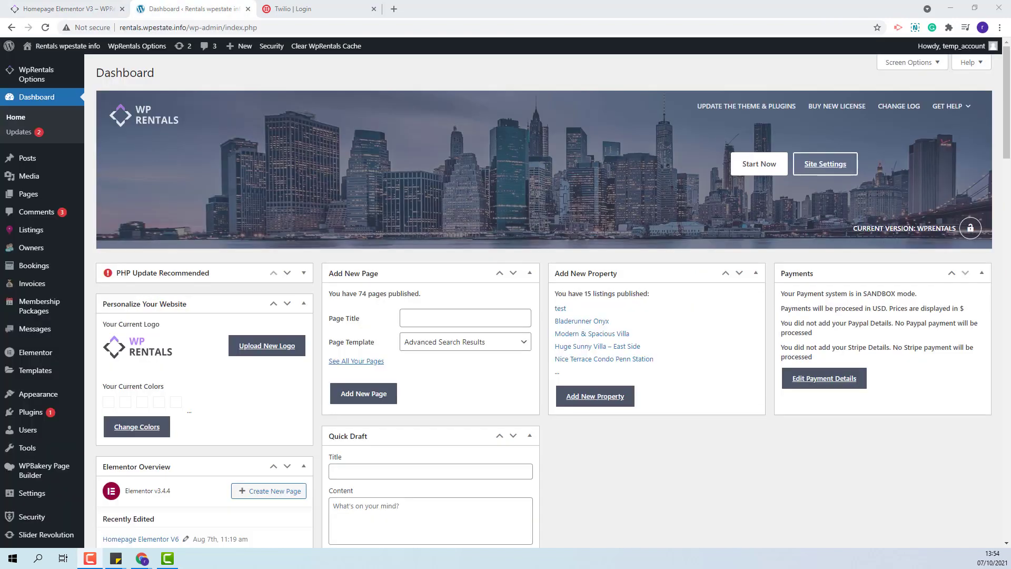
mouse_move(218, 105)
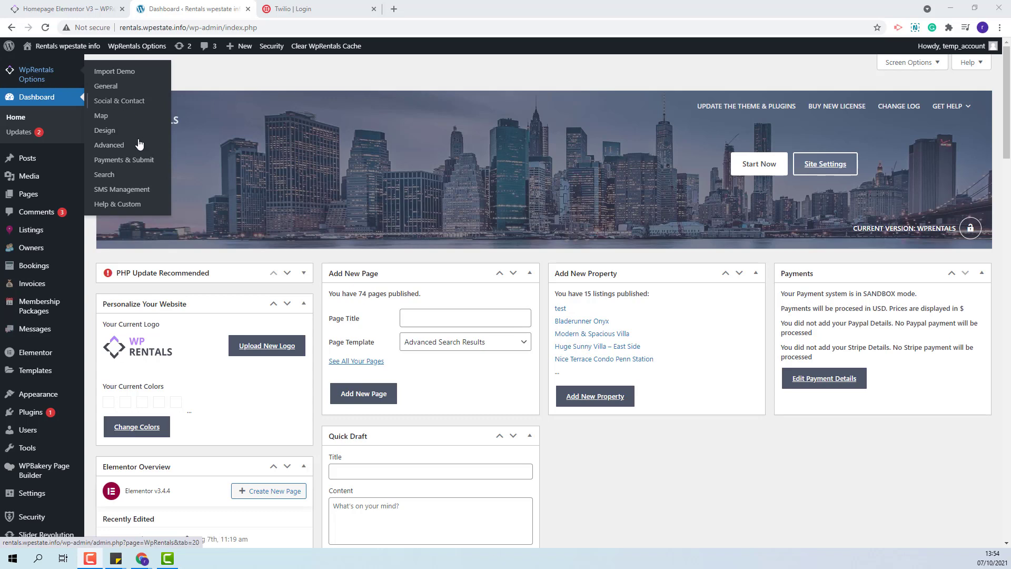
click(121, 188)
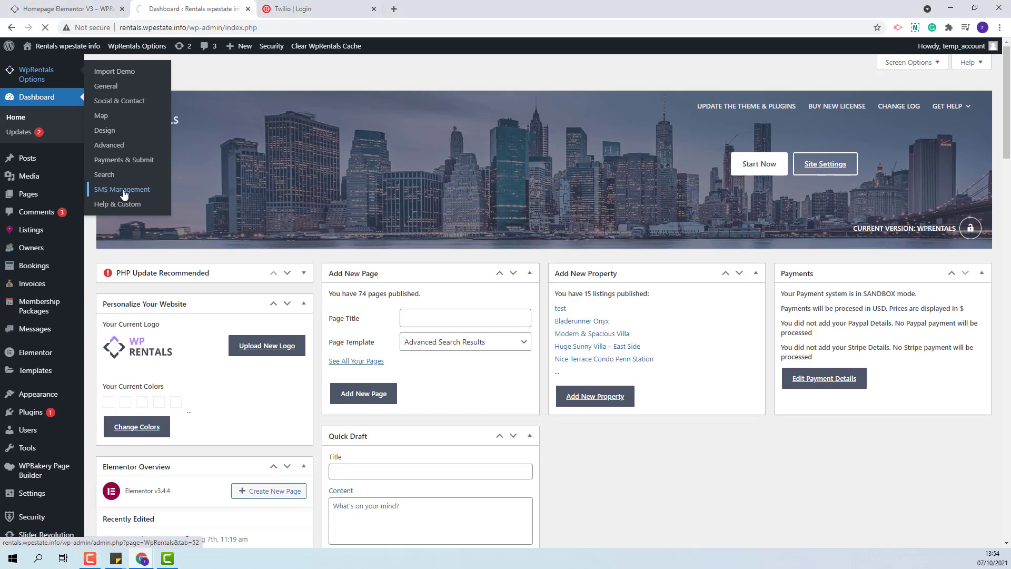
In SMS Management set Enable SMS service to yes, then move to the Twilio login page.
click(121, 188)
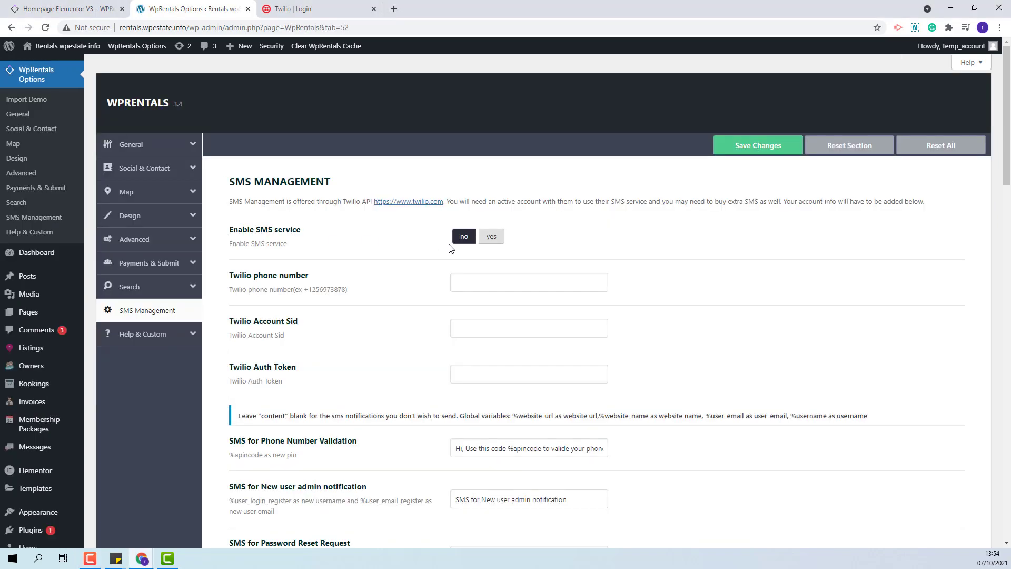
click(491, 236)
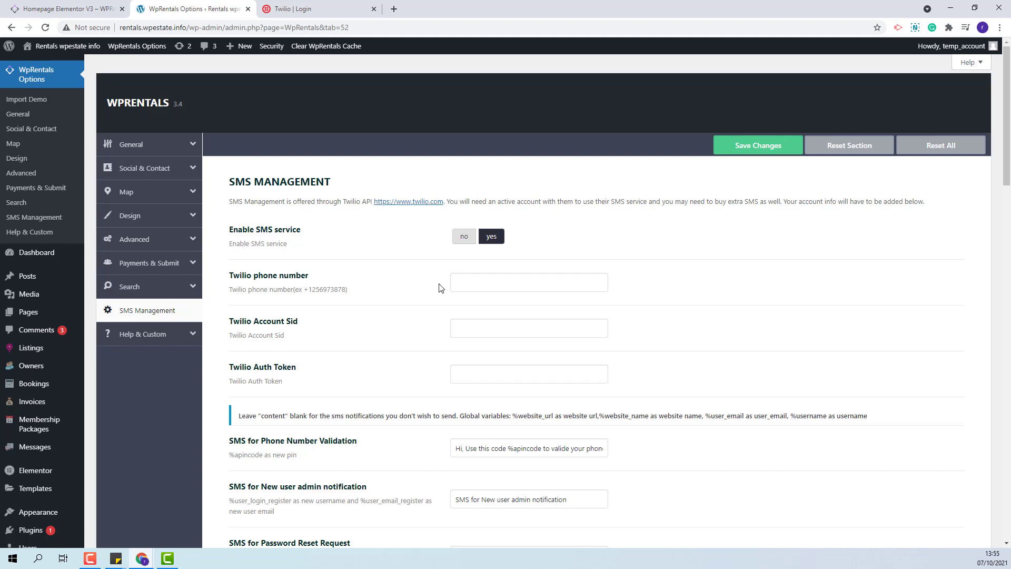
click(303, 8)
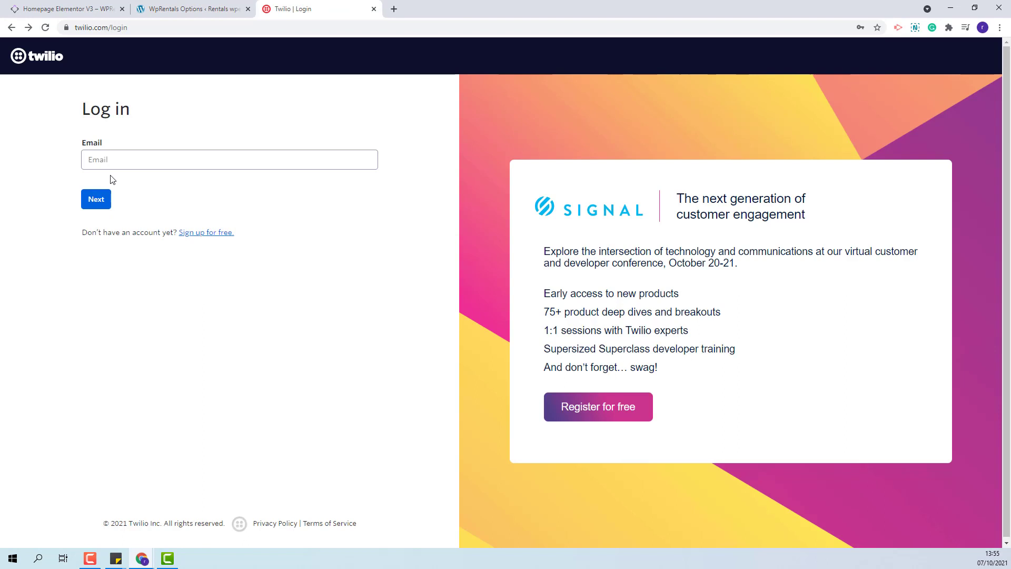
Sign in to Twilio with the account email and password.
click(228, 159)
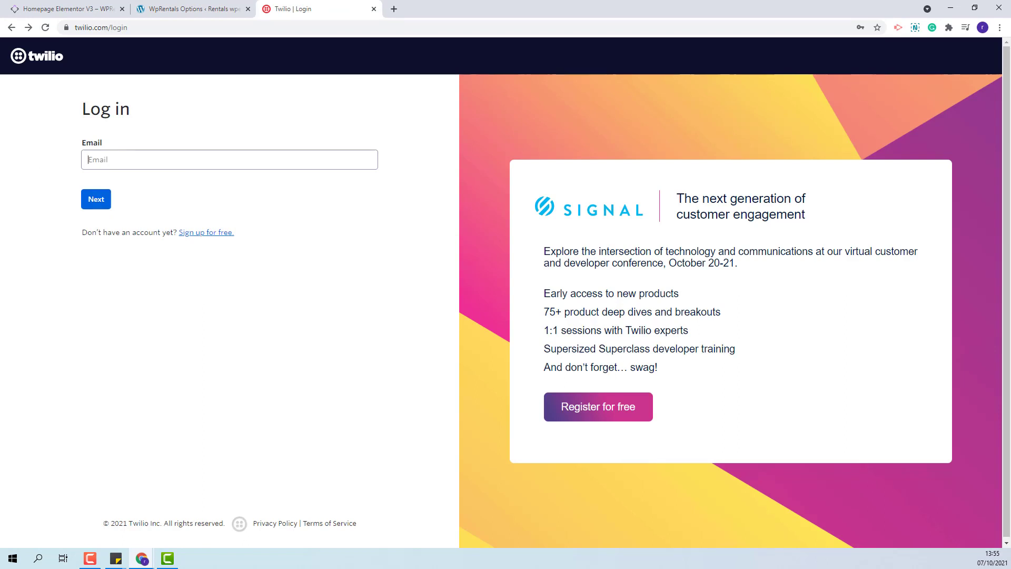
click(96, 199)
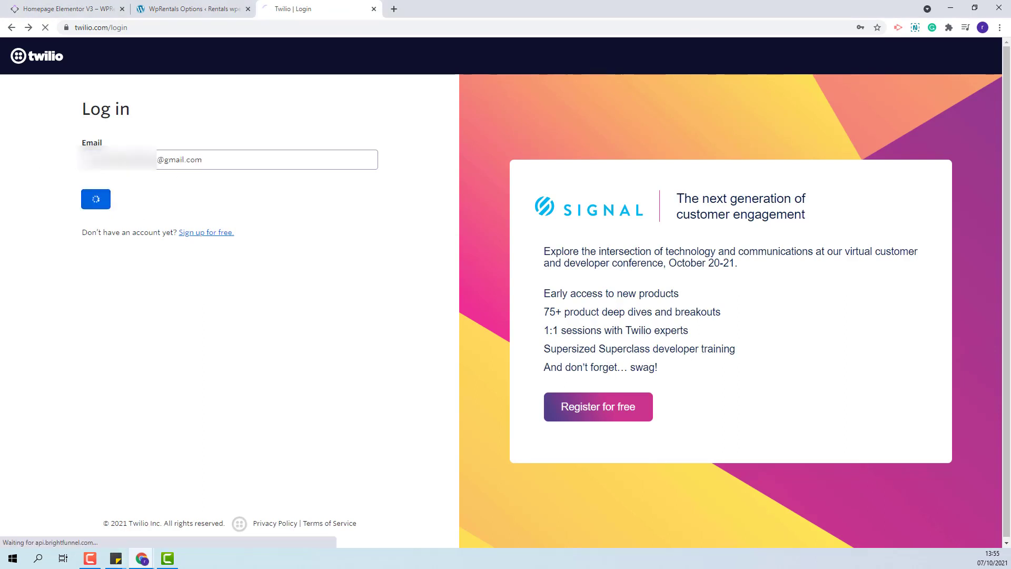
click(96, 199)
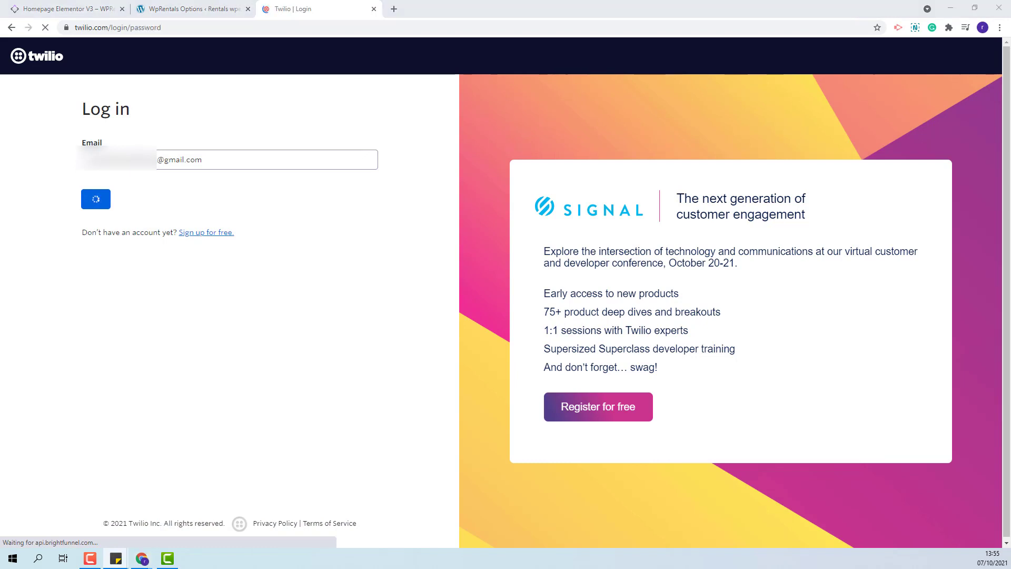
click(96, 199)
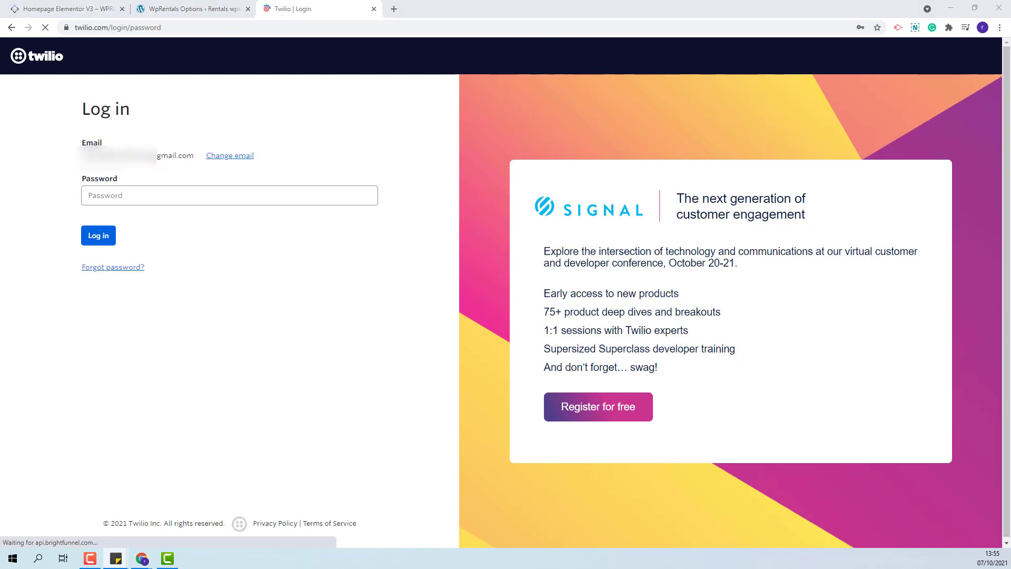
click(98, 235)
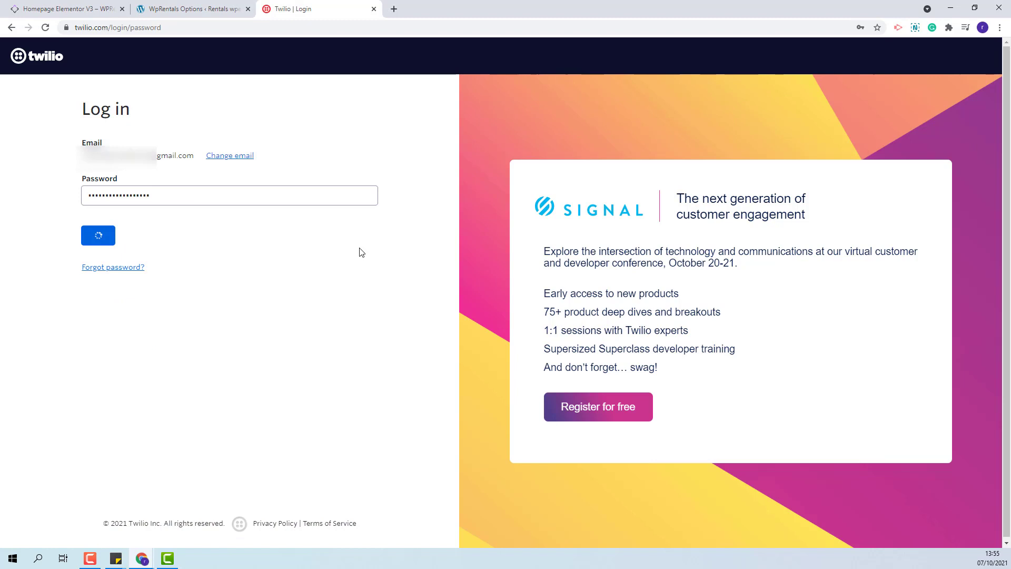
click(98, 235)
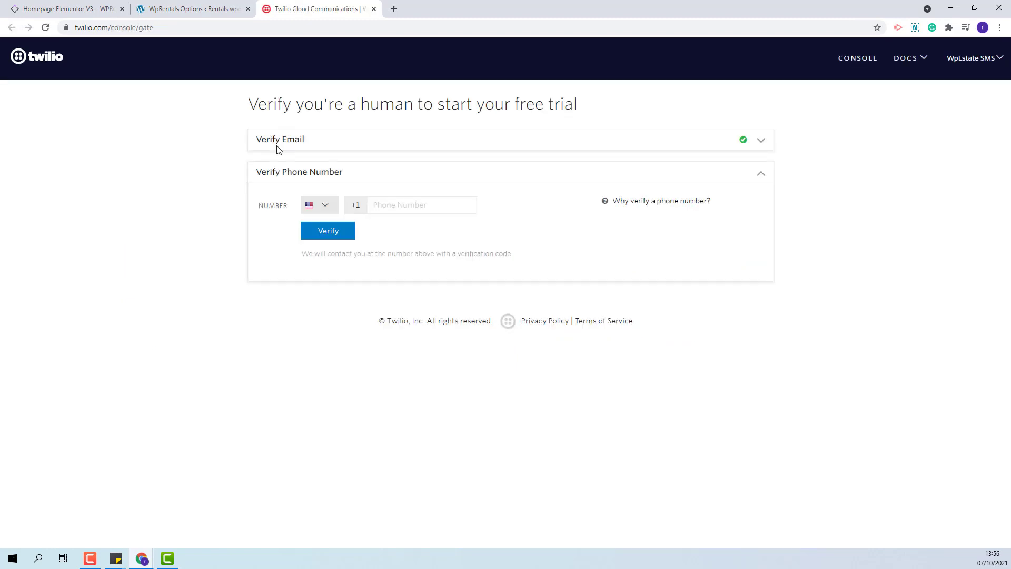
mouse_move(750, 176)
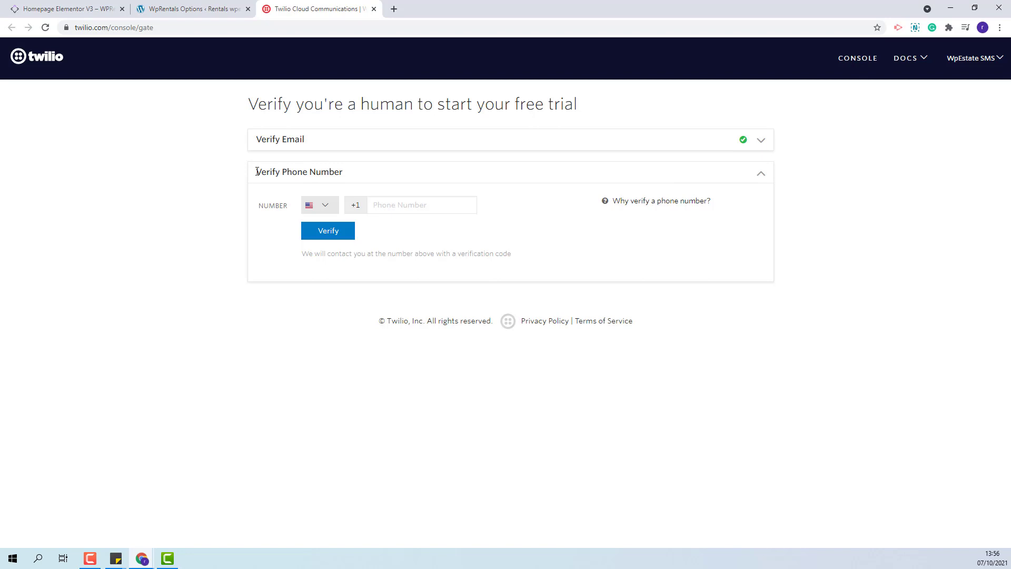
click(421, 204)
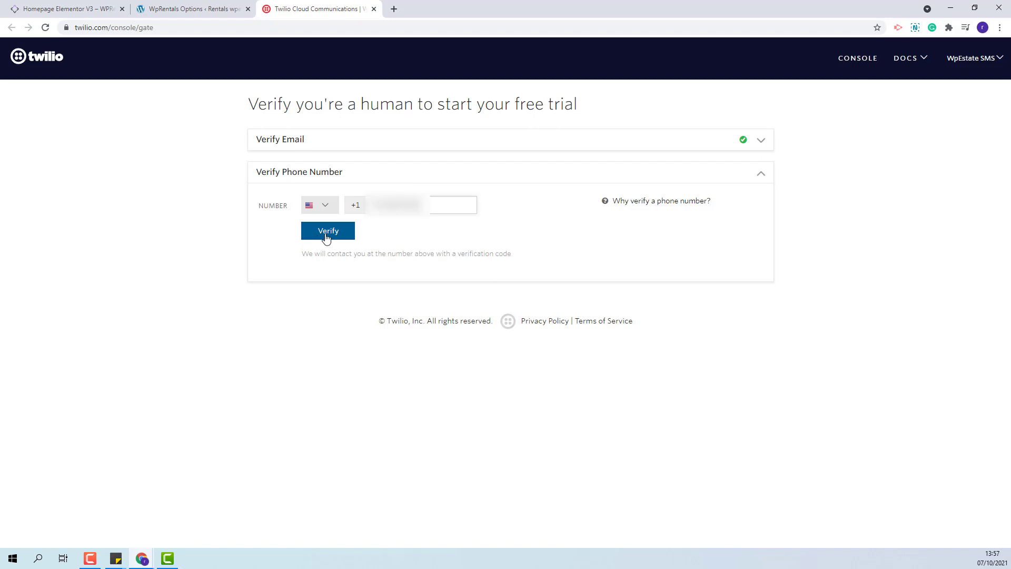
click(328, 230)
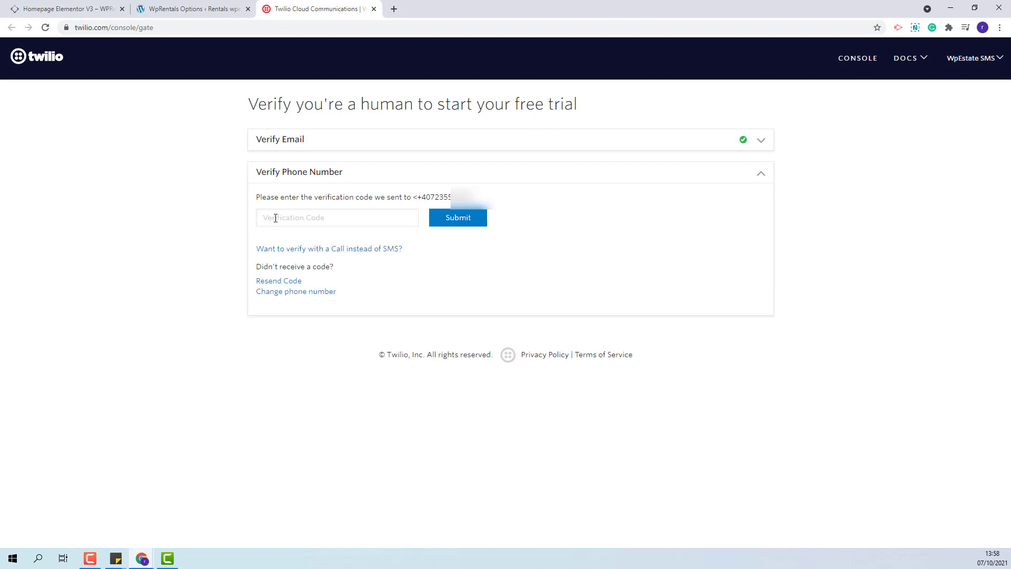
click(337, 217)
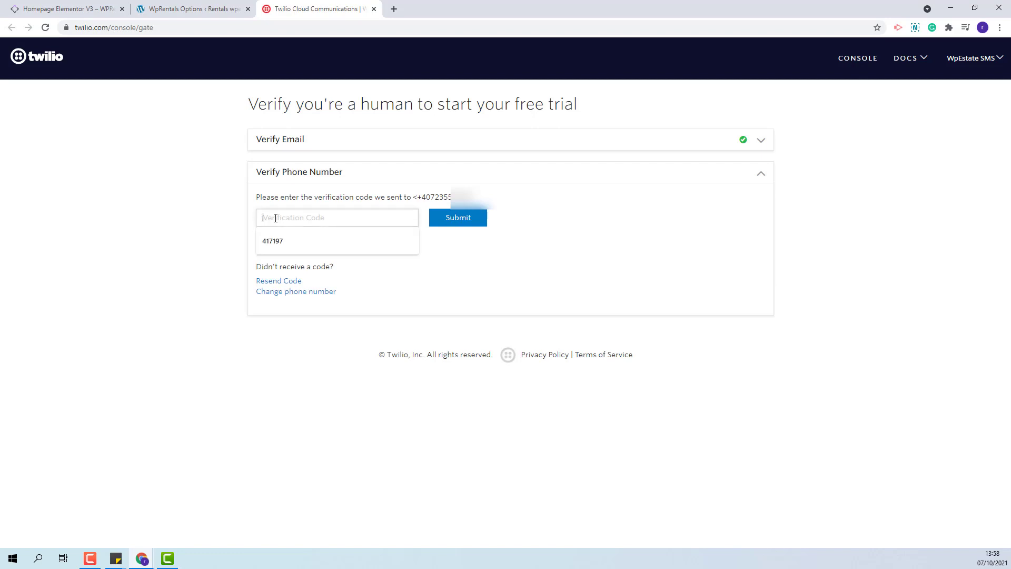
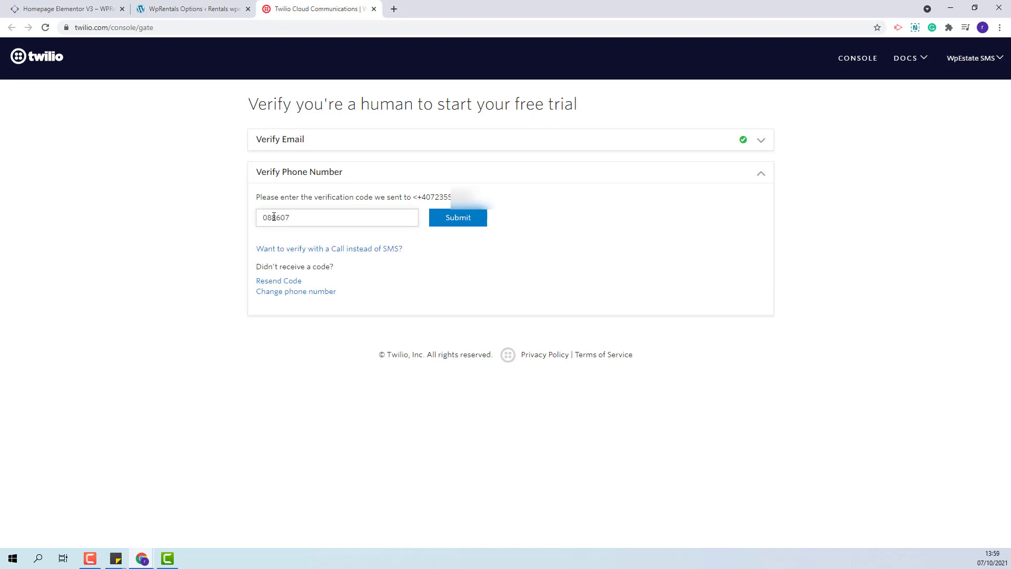
click(457, 217)
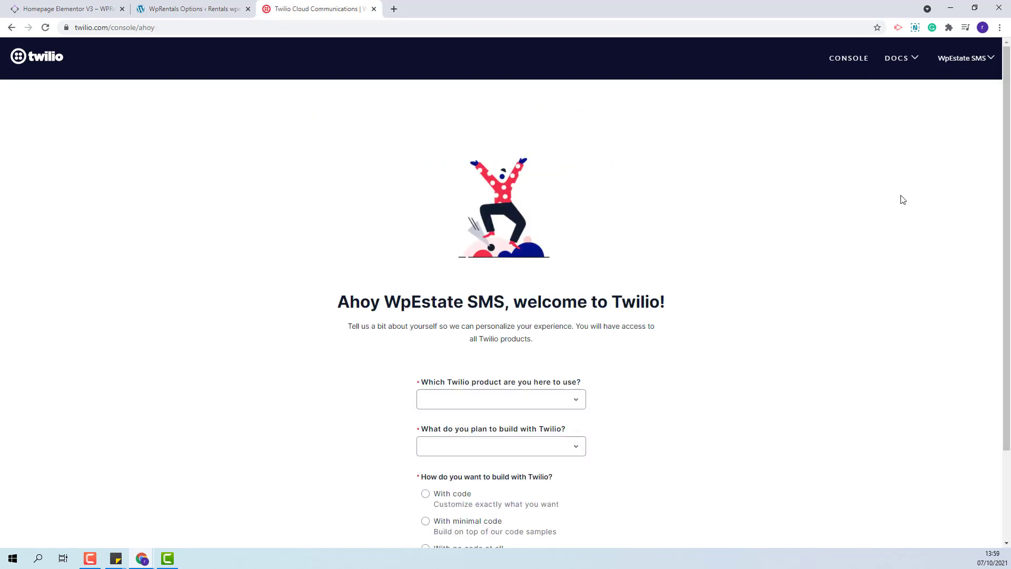
Answer the survey with SMS, Alerts & Notifications as the build plan, built with code.
scroll(down, 3)
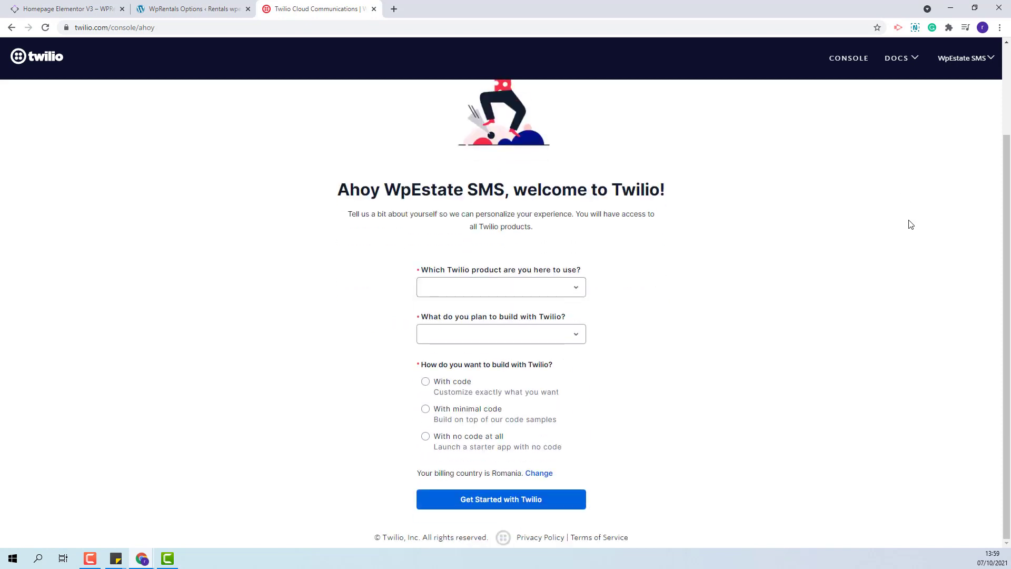
text(SMS)
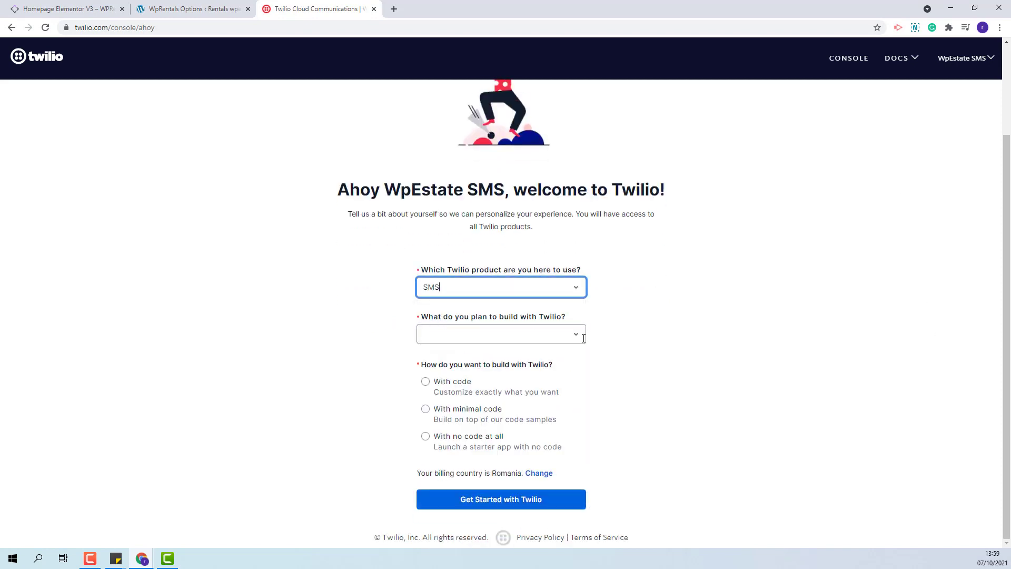
click(500, 334)
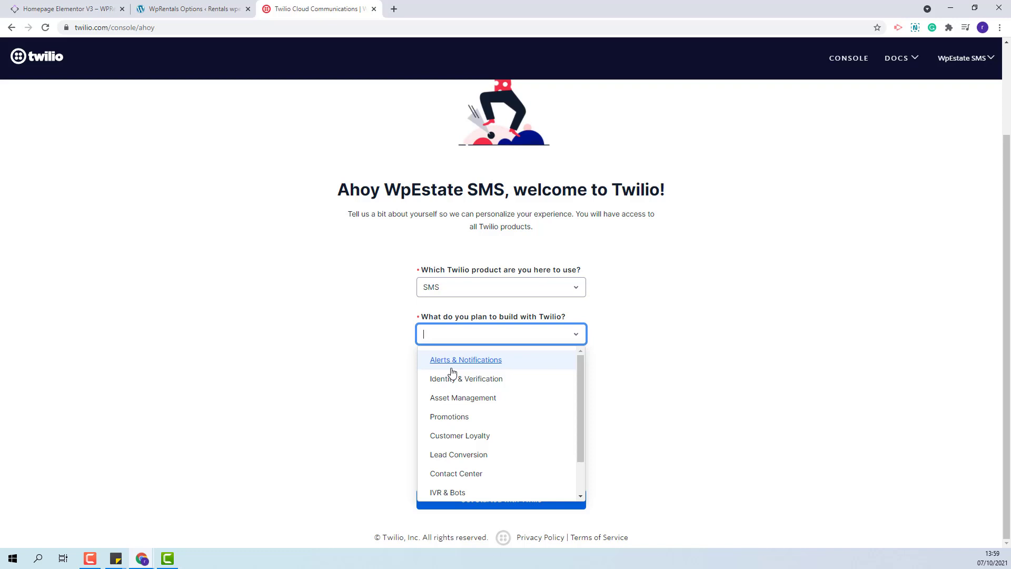
click(466, 359)
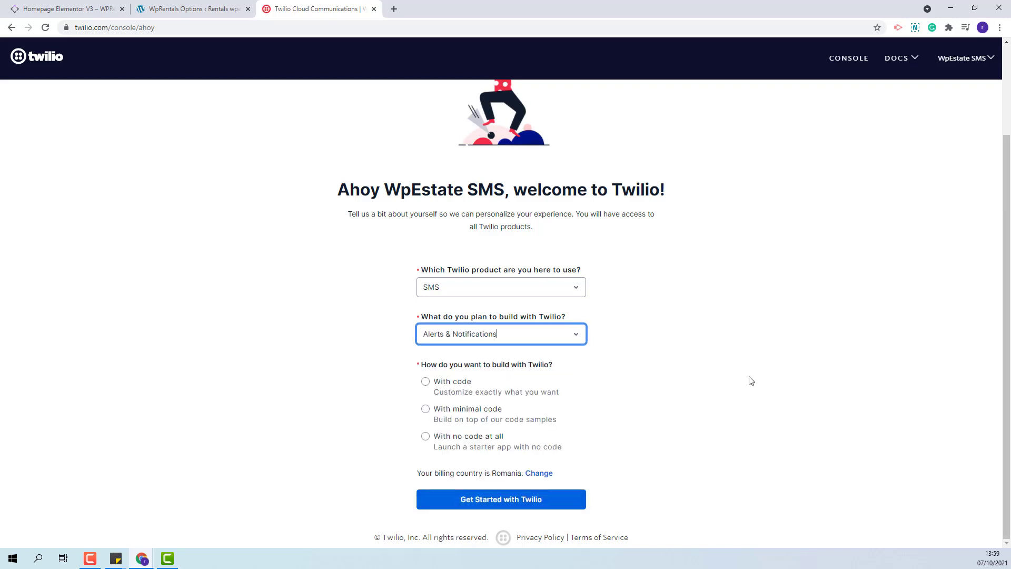
click(424, 381)
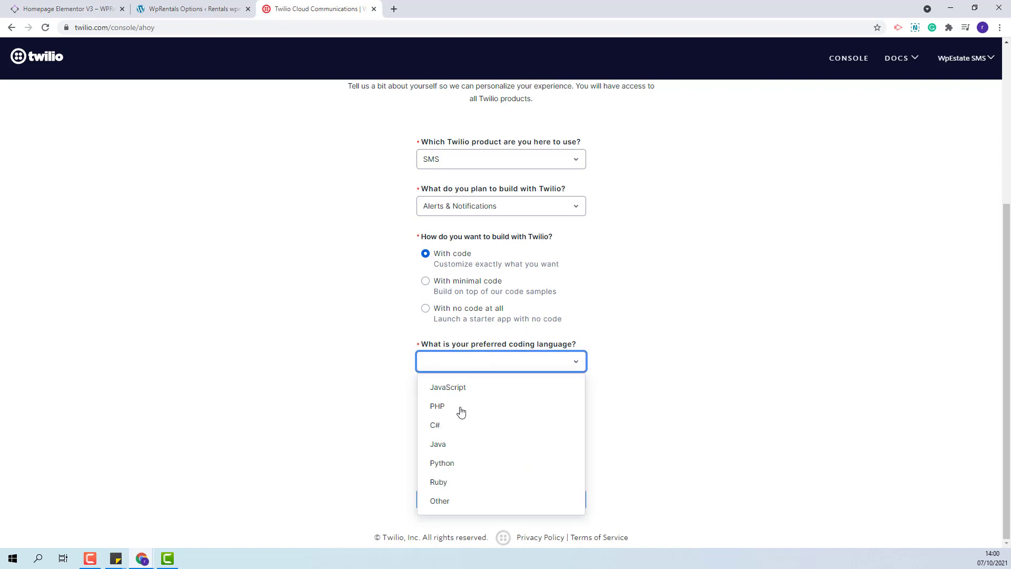
Choose PHP, host the code on Twilio, and submit the onboarding answers.
click(437, 406)
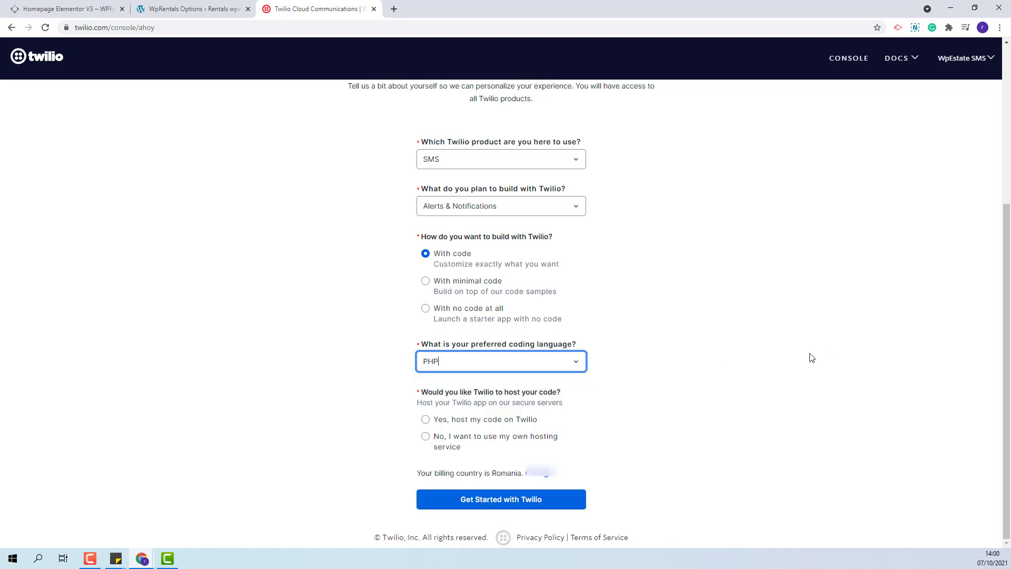
click(425, 419)
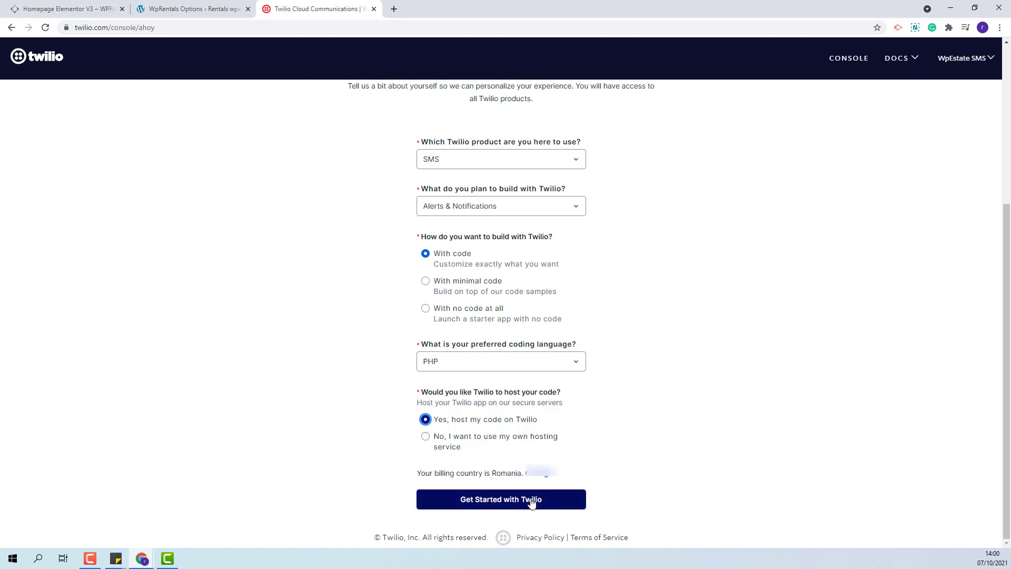
mouse_move(504, 505)
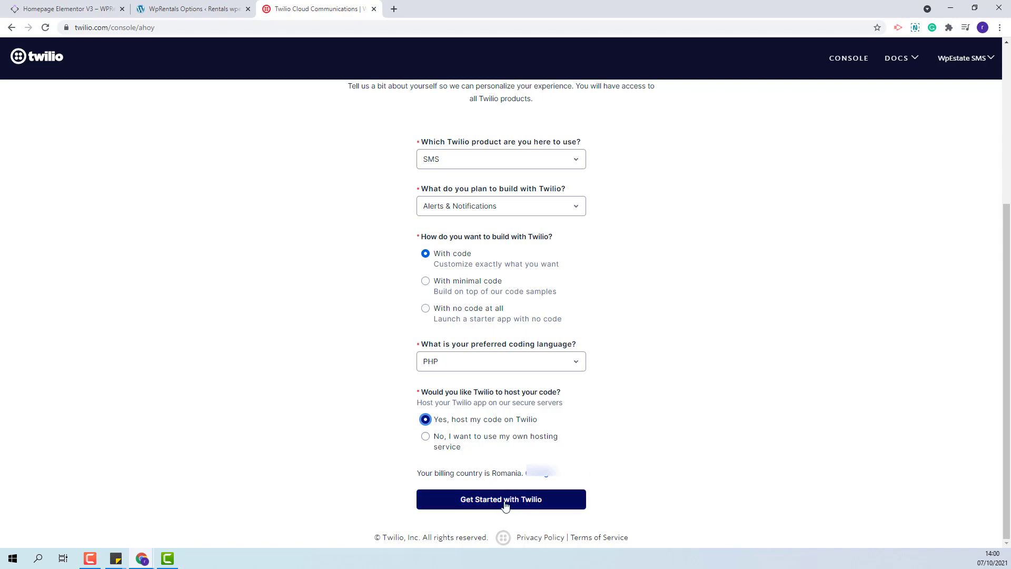
click(500, 498)
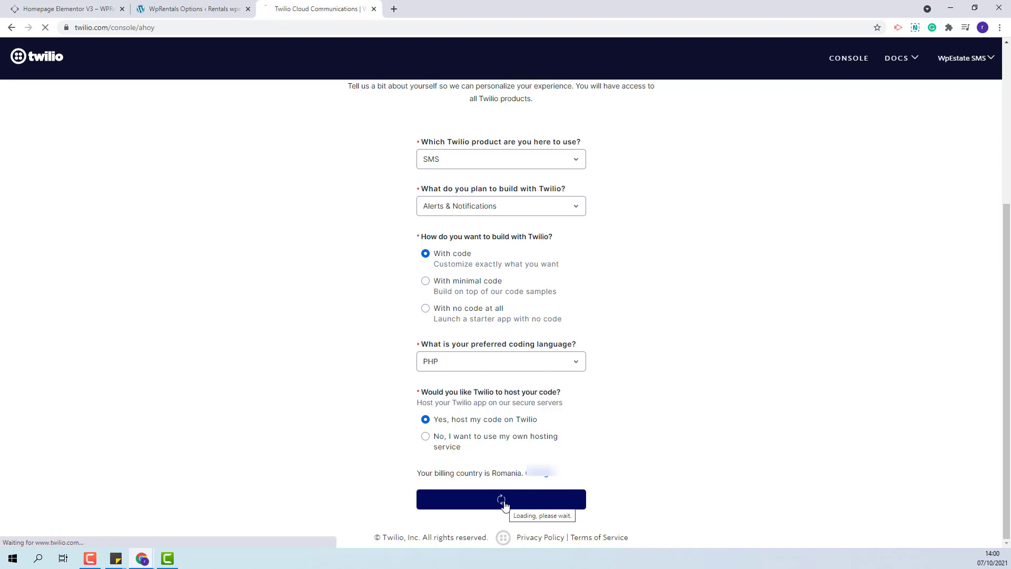
click(501, 499)
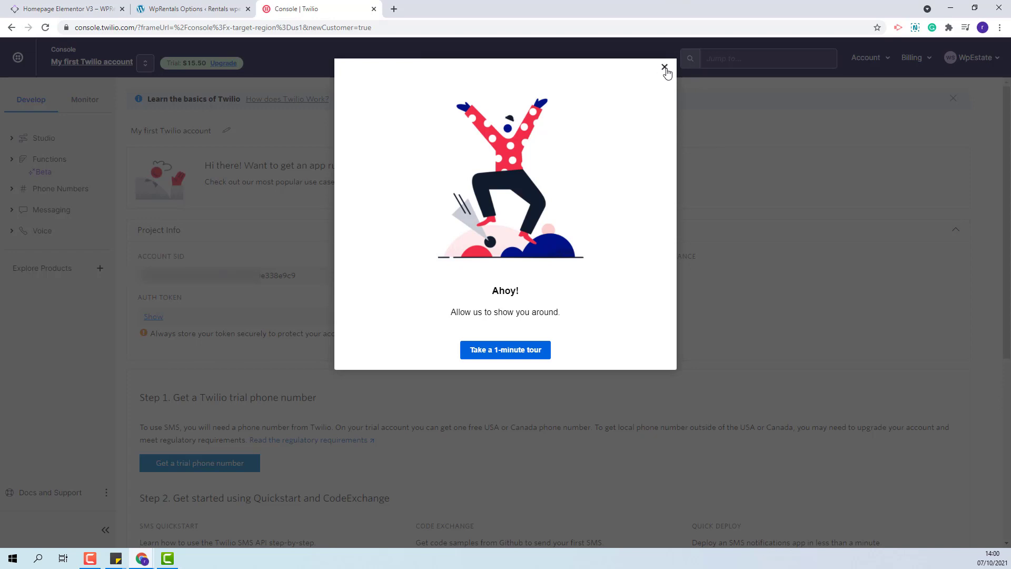
Dismiss the Ahoy tour popup and copy the Account SID.
click(665, 67)
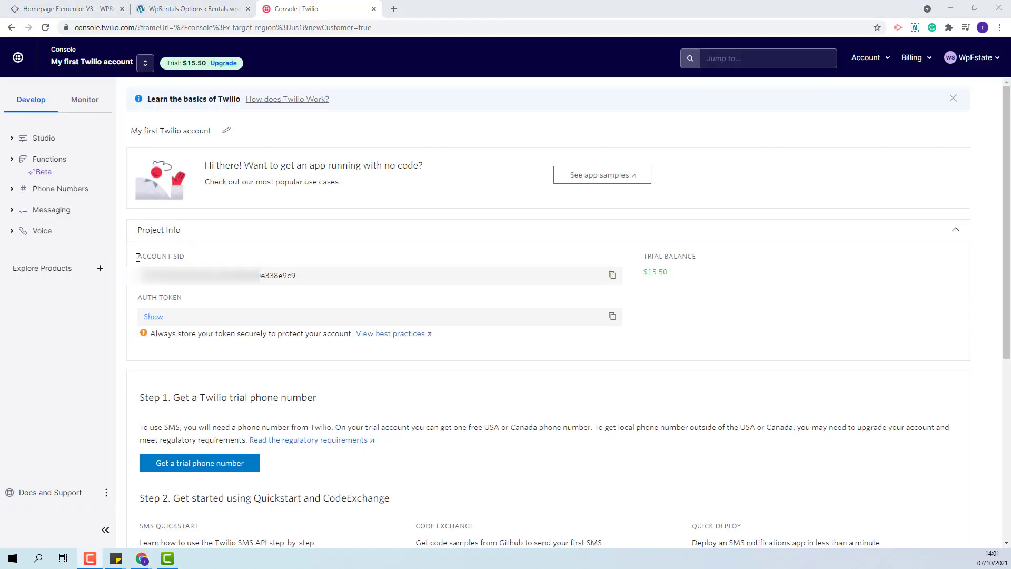
mouse_move(291, 314)
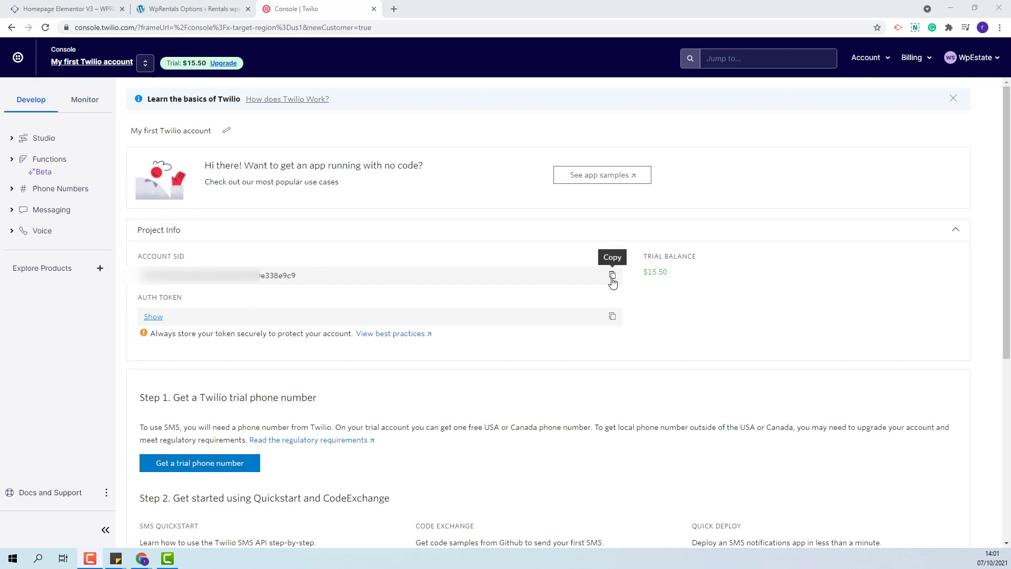
click(191, 8)
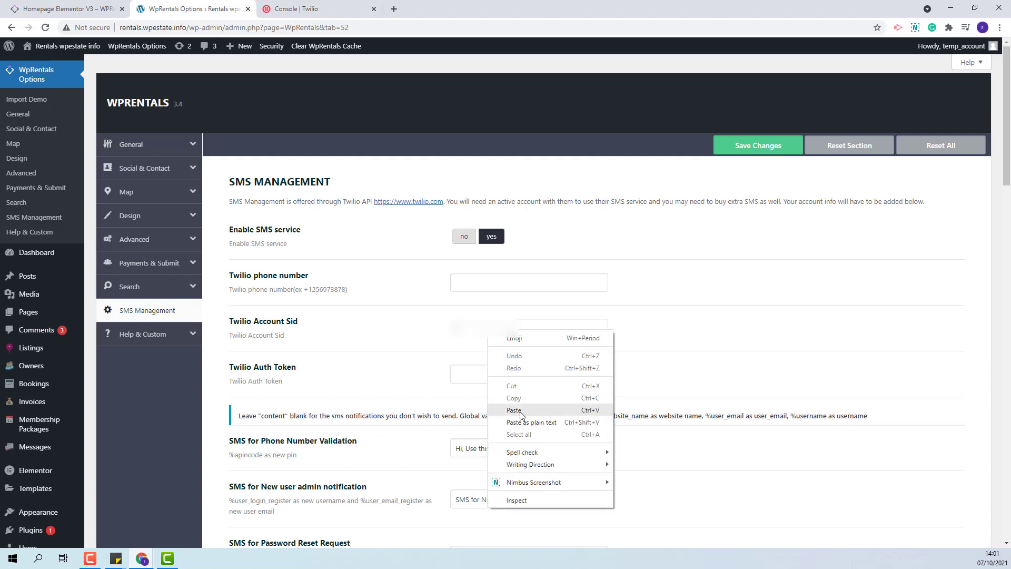
Paste the Twilio Account SID and Auth Token into the SMS Management fields.
click(304, 9)
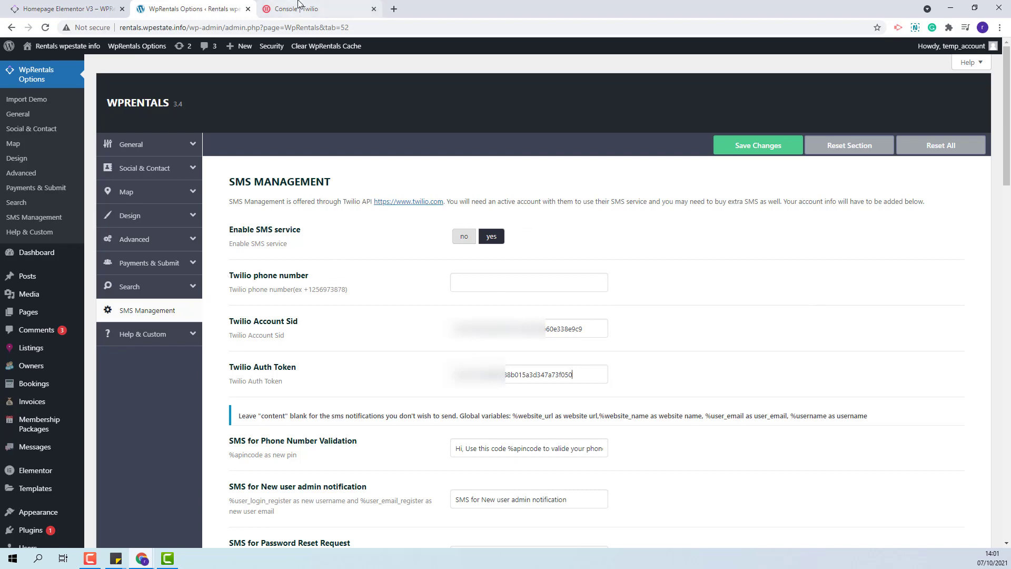
click(303, 9)
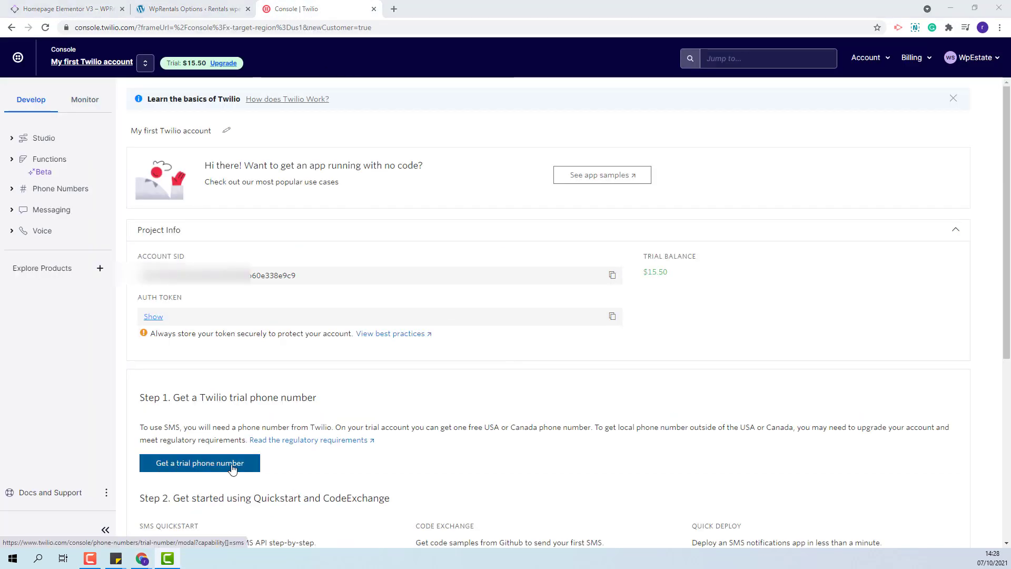
mouse_move(208, 467)
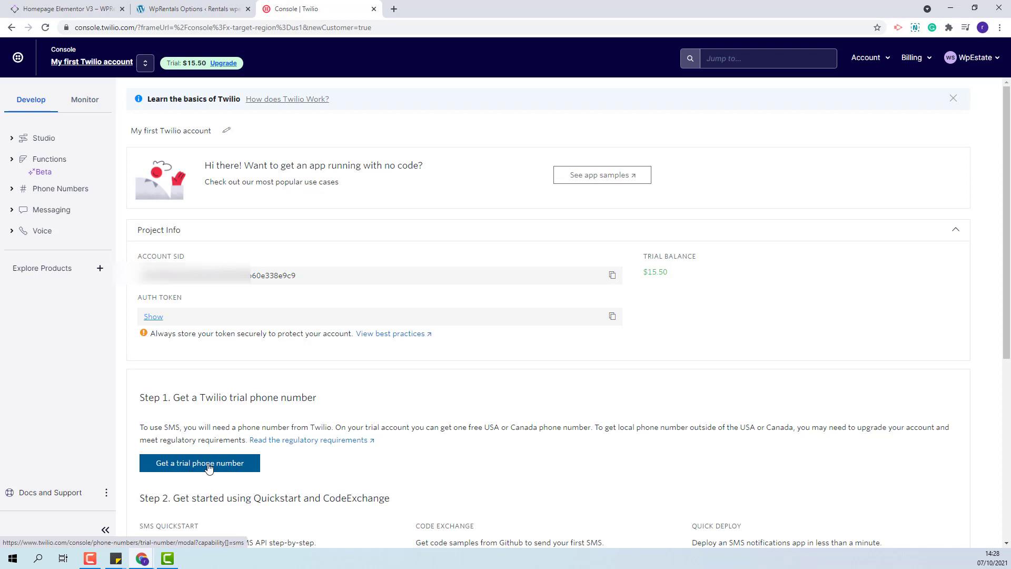
click(199, 462)
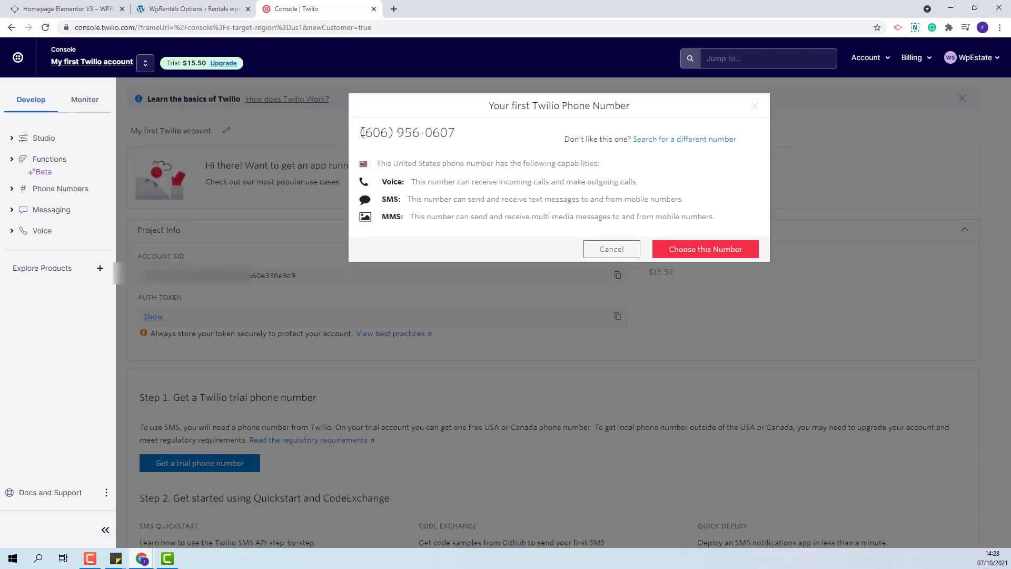
mouse_move(684, 139)
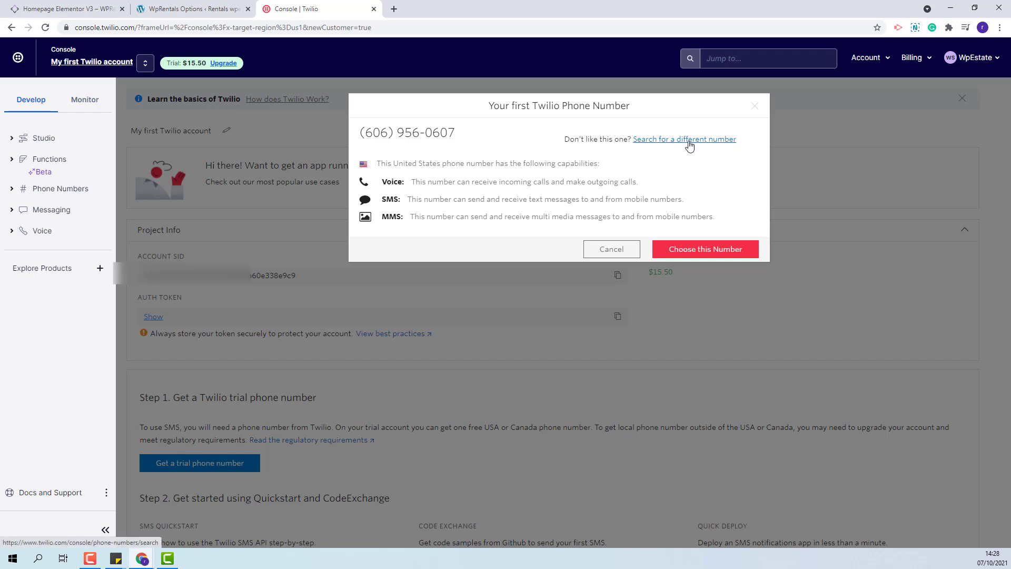
mouse_move(741, 157)
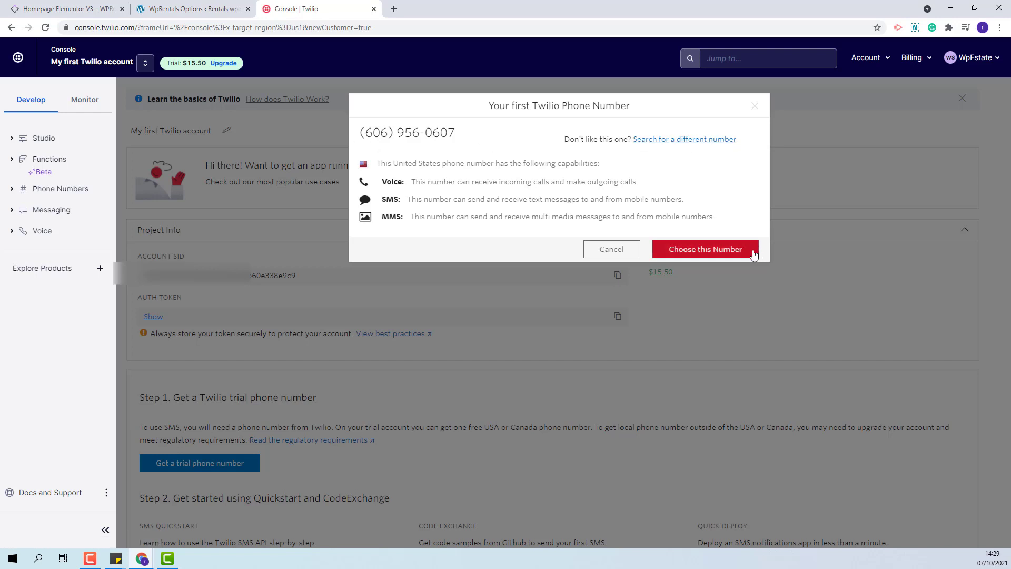
click(705, 249)
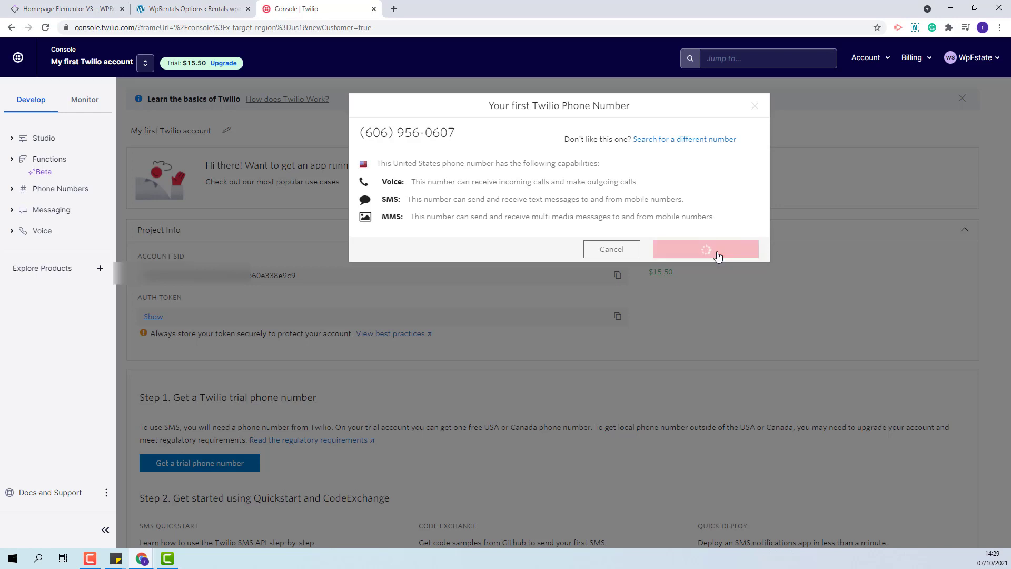
click(706, 249)
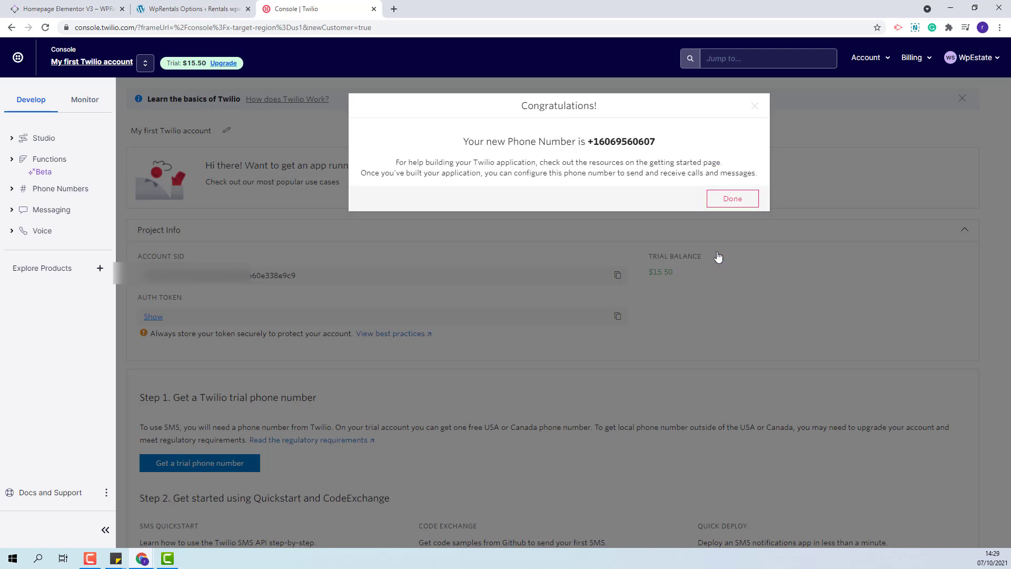
mouse_move(659, 146)
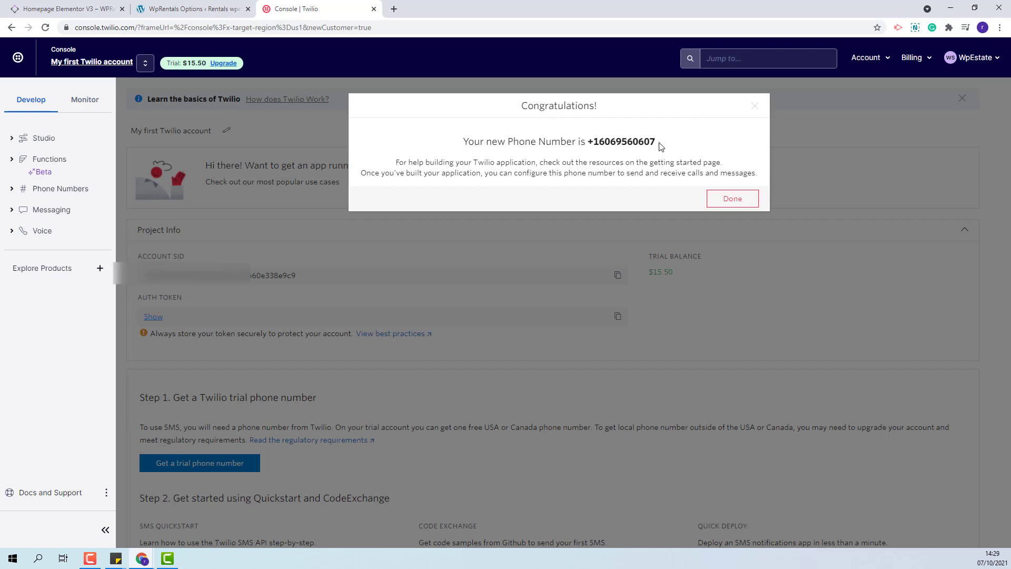
right_click(621, 141)
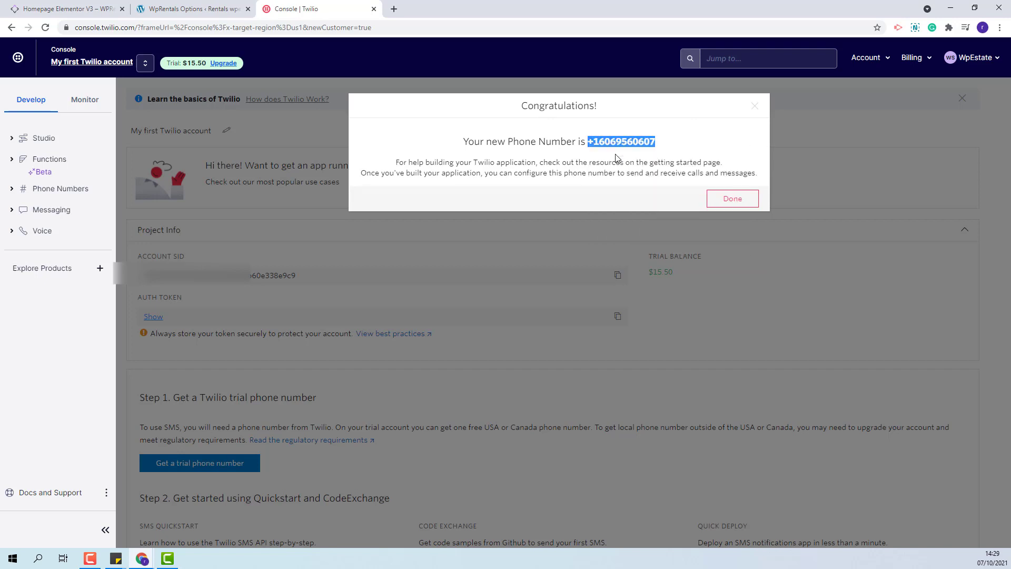
click(191, 8)
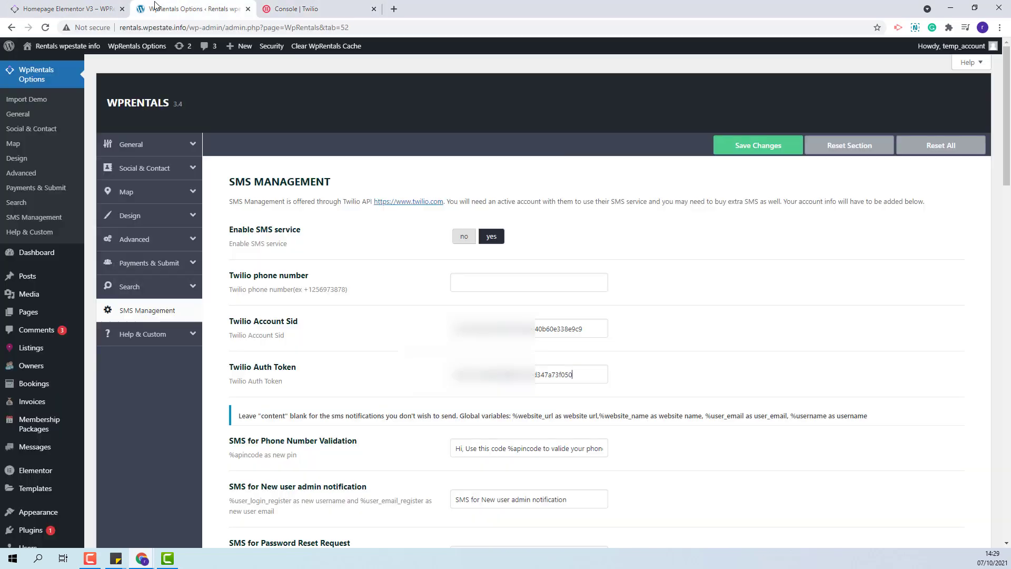
right_click(527, 282)
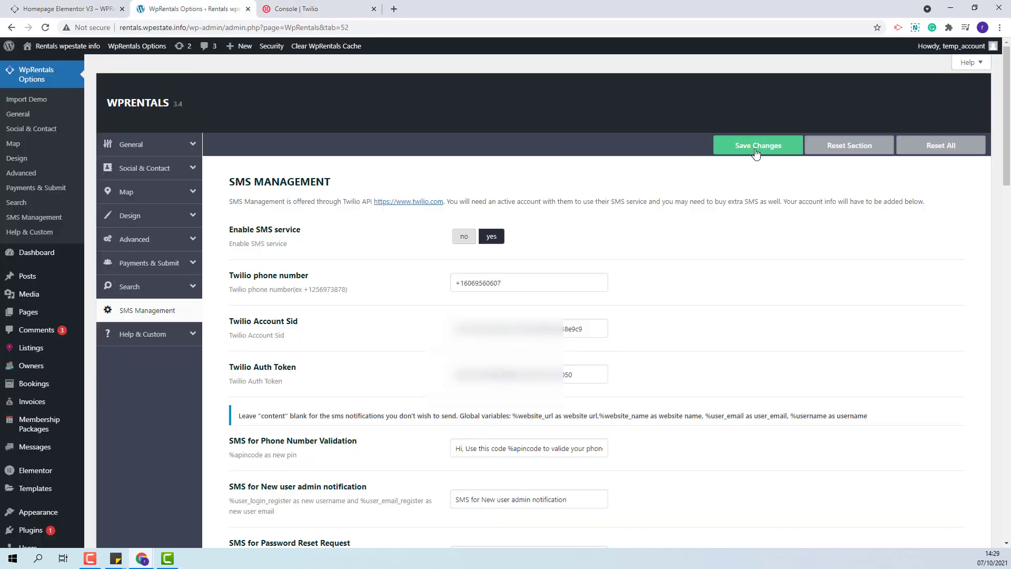
click(757, 146)
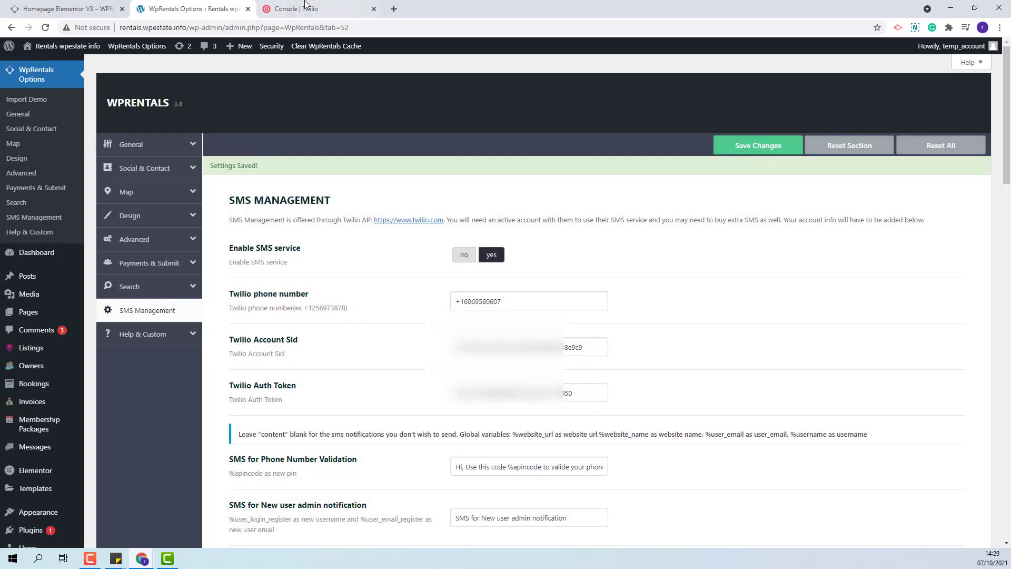
Return to the Twilio console and close the new phone number confirmation.
click(297, 9)
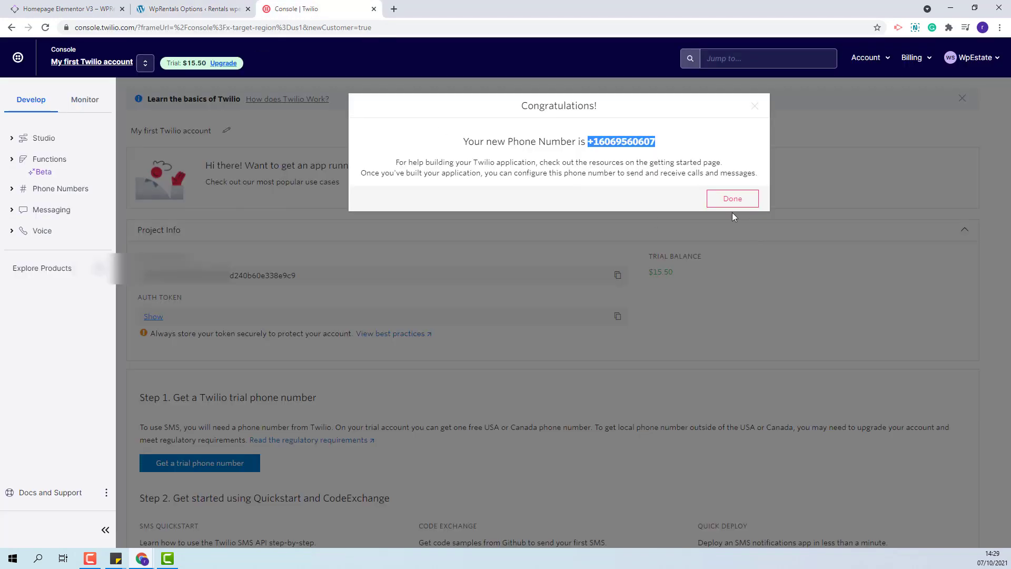
click(732, 199)
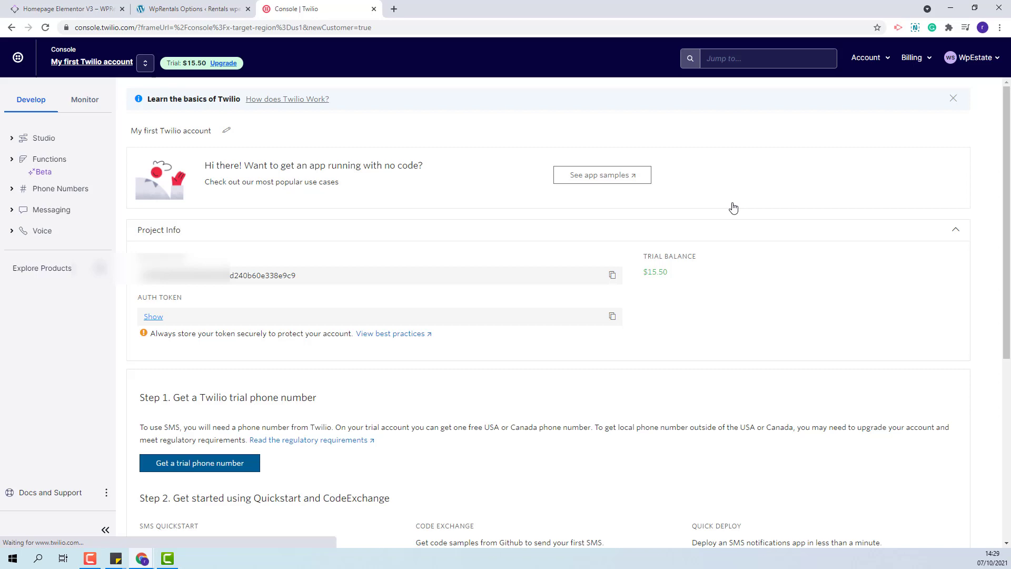
click(199, 464)
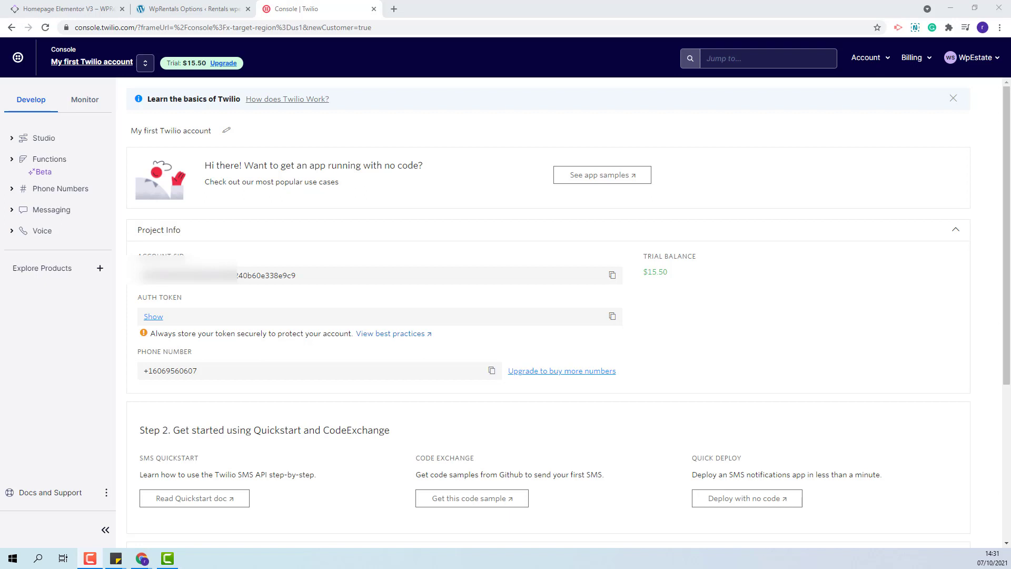
mouse_move(60, 189)
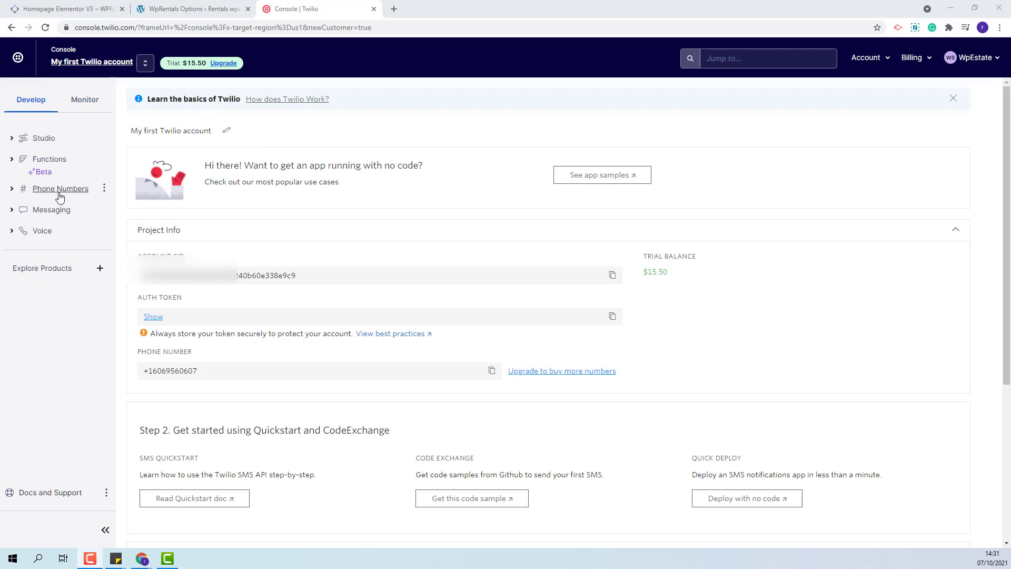
Expand Phone Numbers and its Manage section in the console sidebar.
click(60, 189)
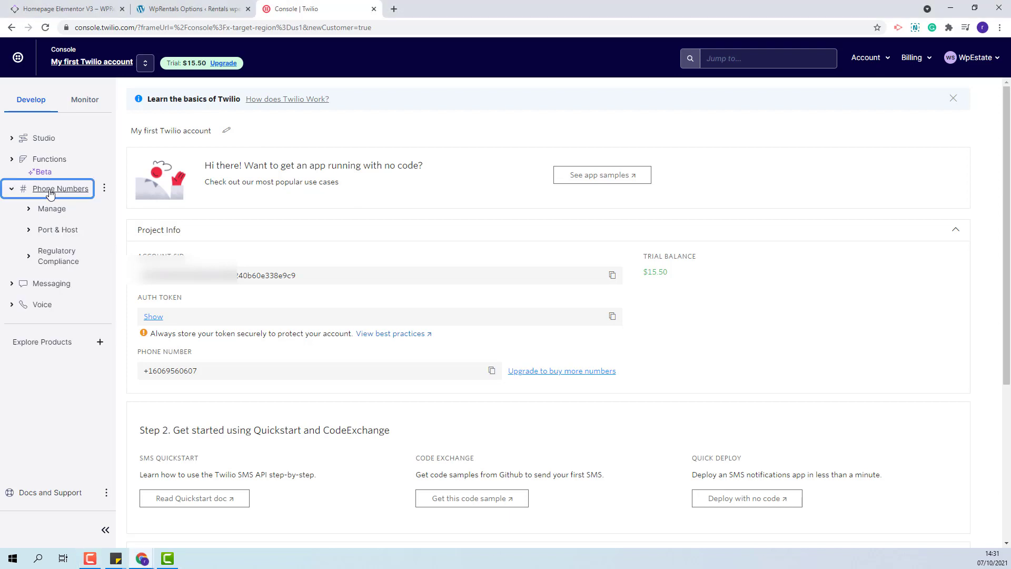
click(50, 208)
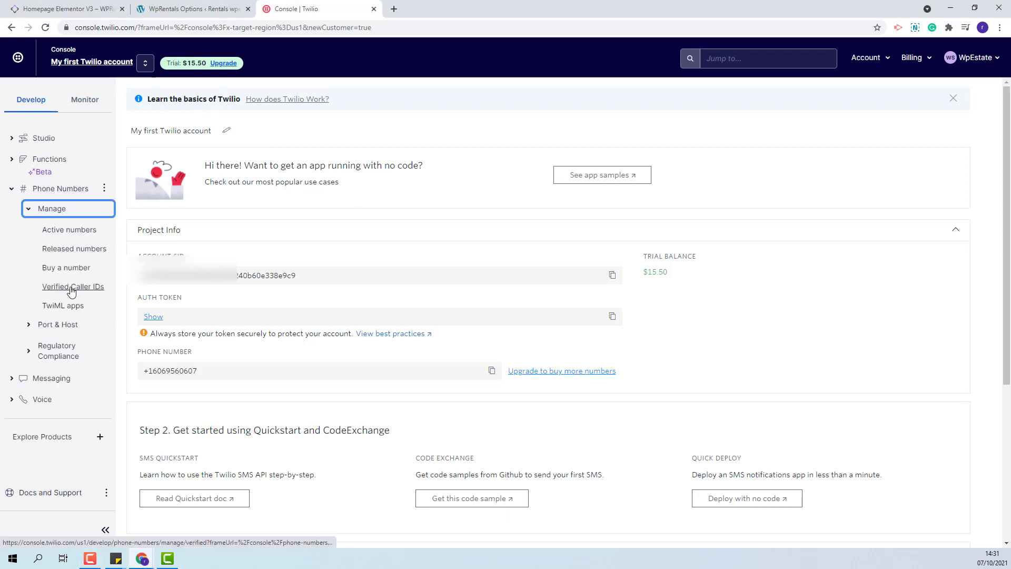
Show the Verified Caller IDs list with its Number and Friendly Name filters.
click(74, 286)
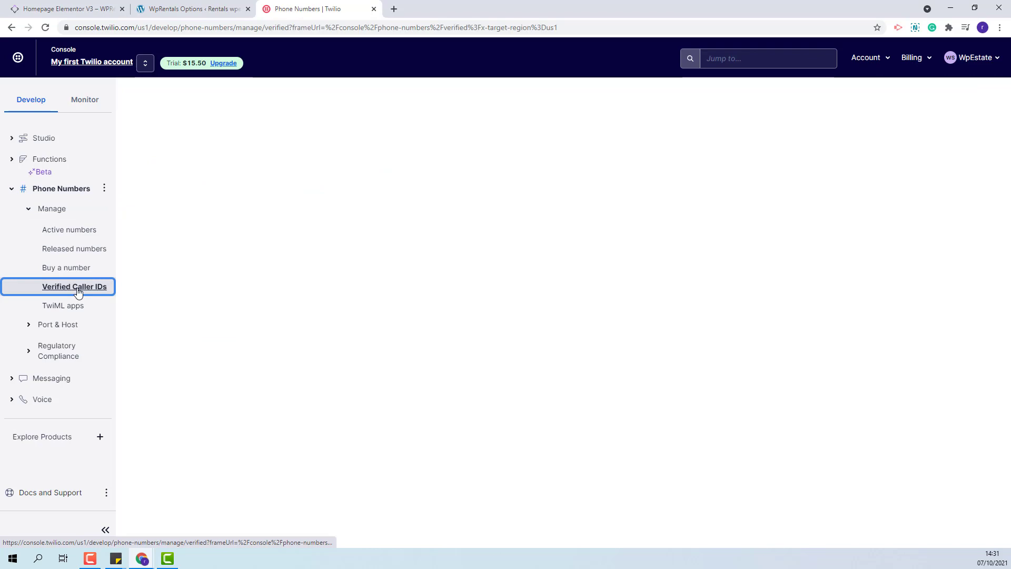
click(74, 286)
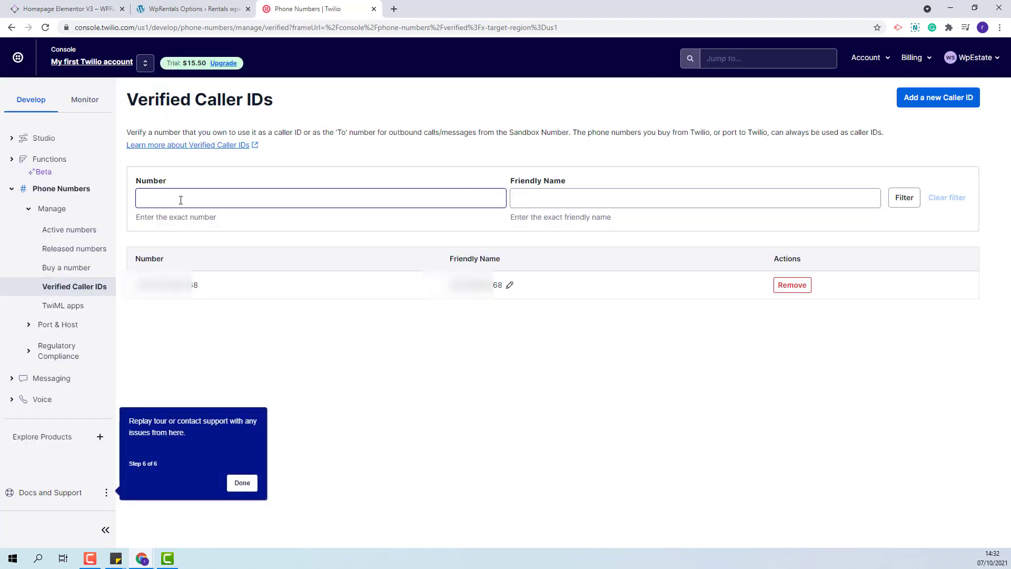
click(694, 197)
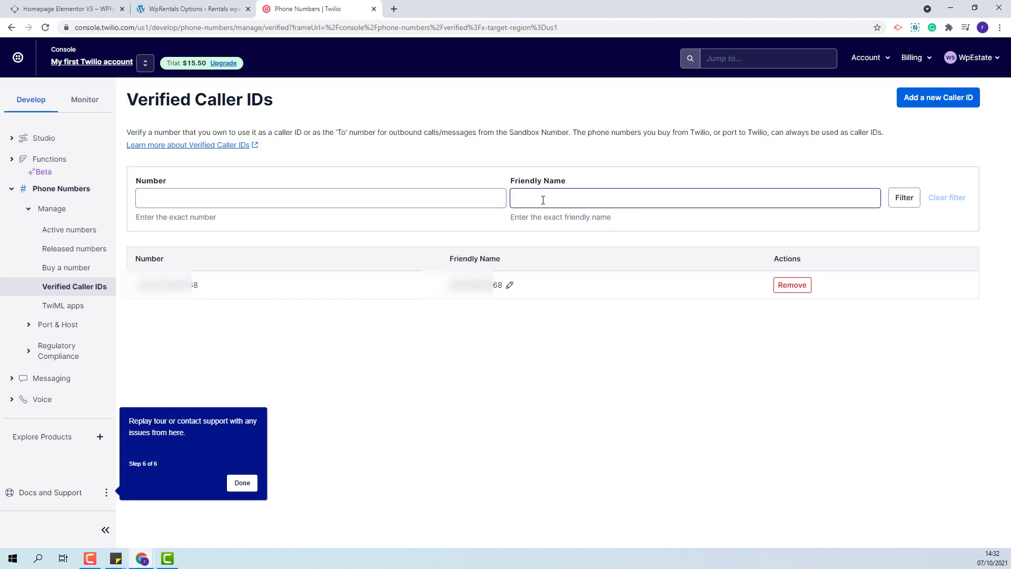
mouse_move(830, 214)
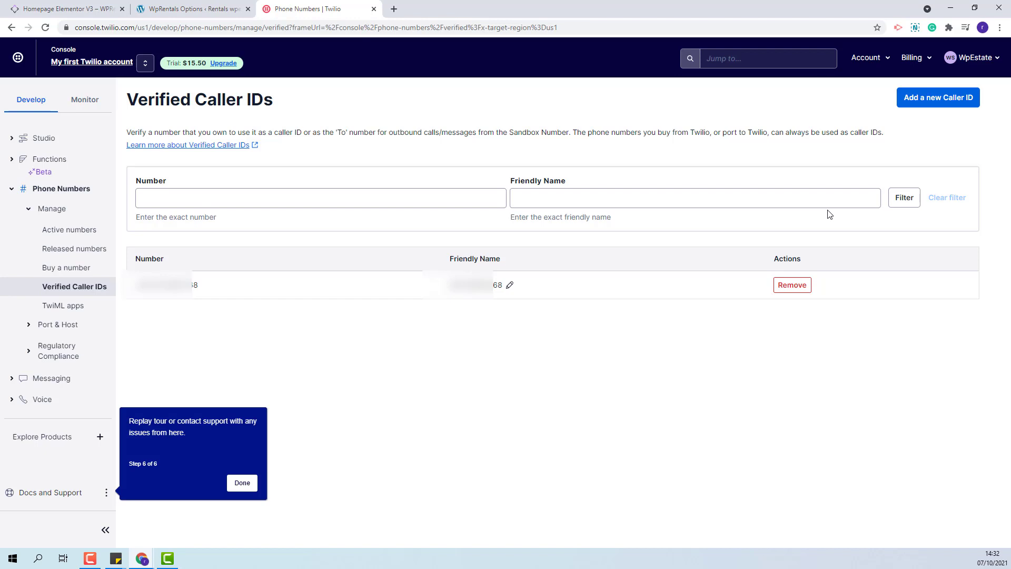
Return to SMS Management options and highlight the %user_login_register global variable.
click(191, 9)
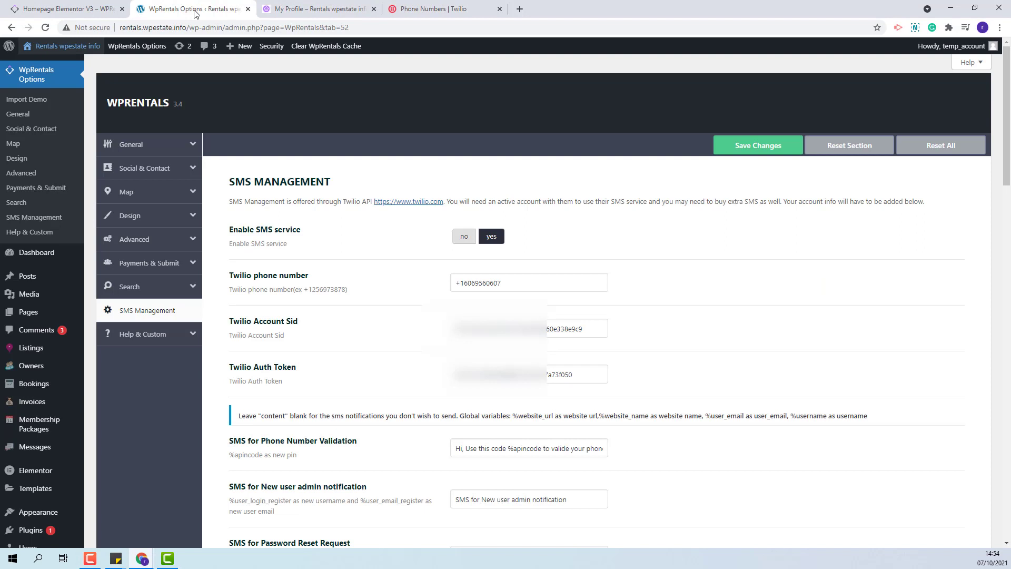
mouse_move(222, 448)
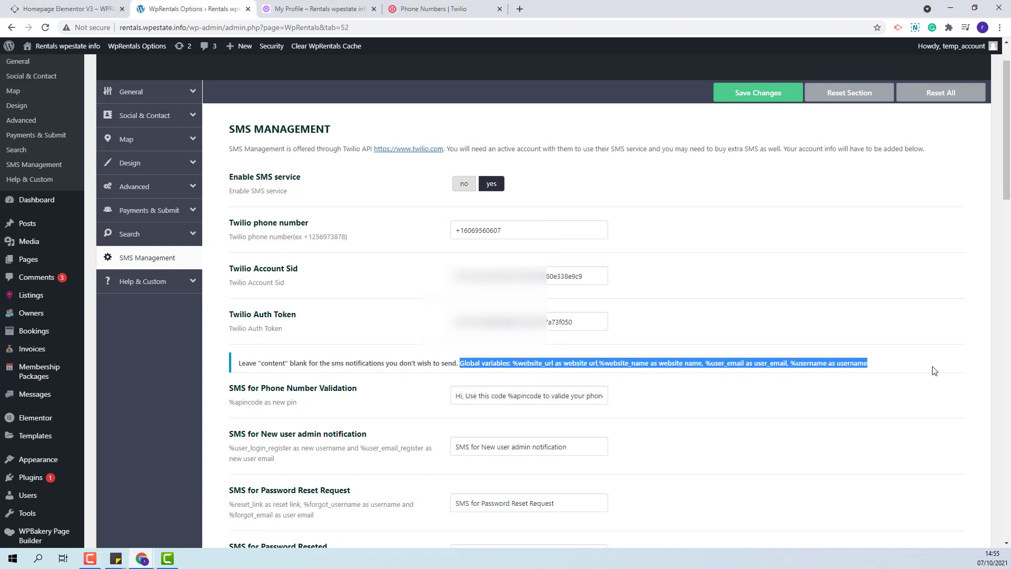
scroll(down, 3)
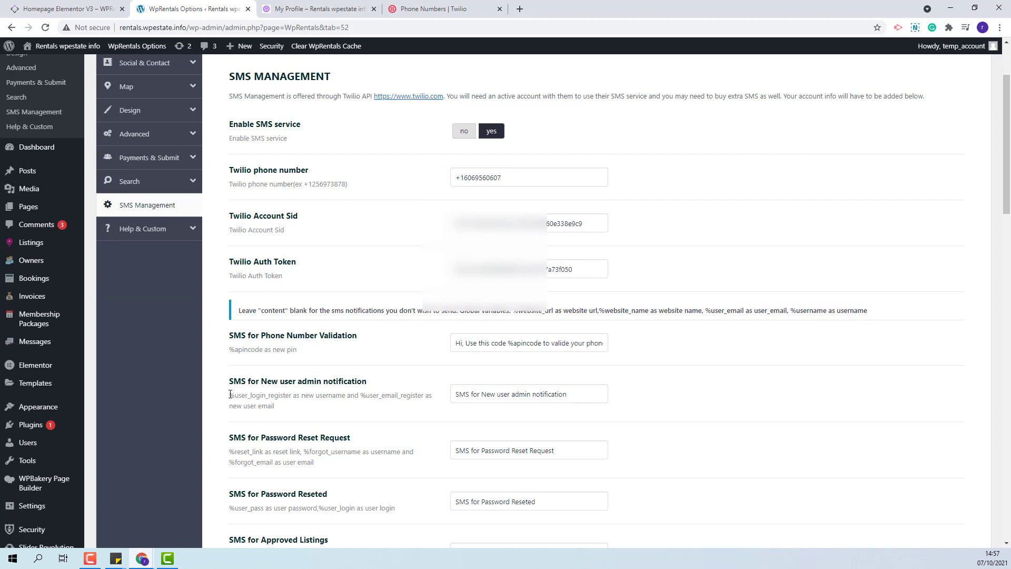
double_click(261, 395)
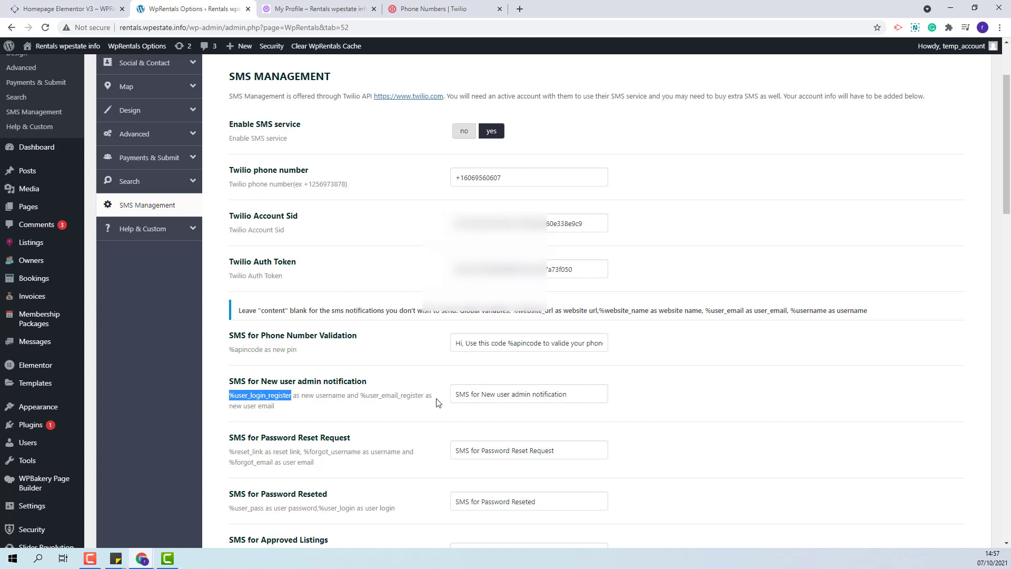
mouse_move(392, 455)
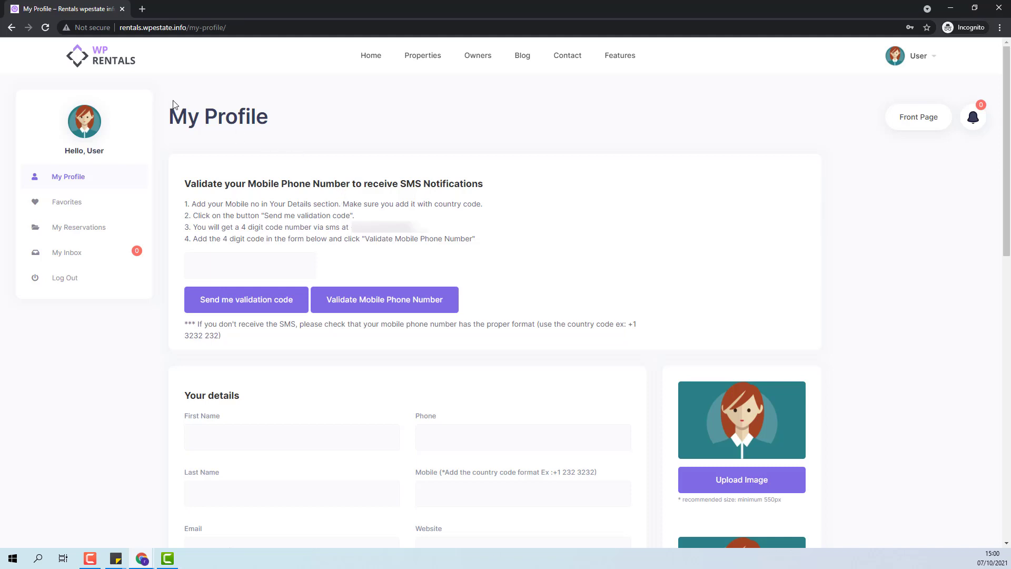
mouse_move(768, 227)
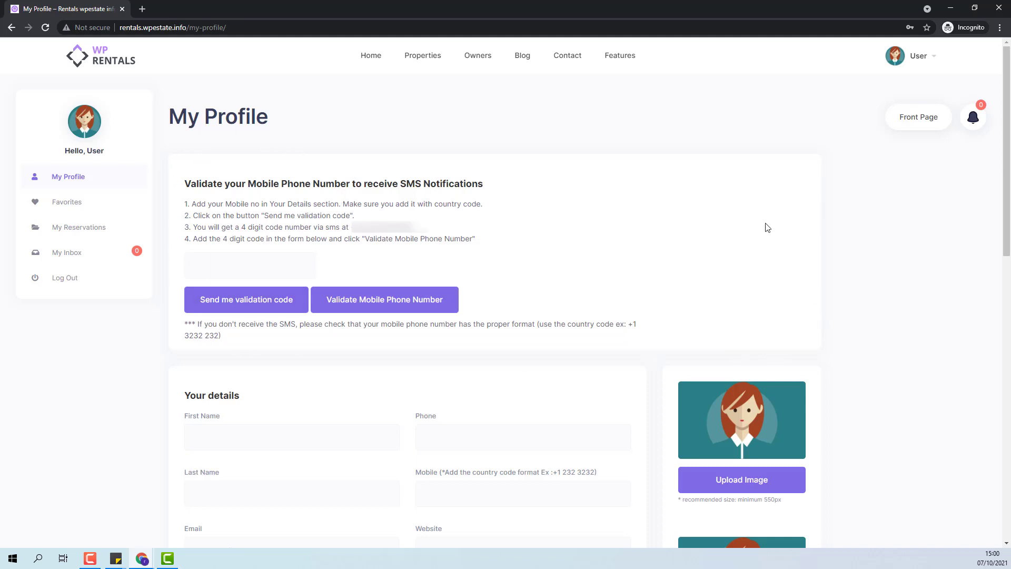
mouse_move(550, 196)
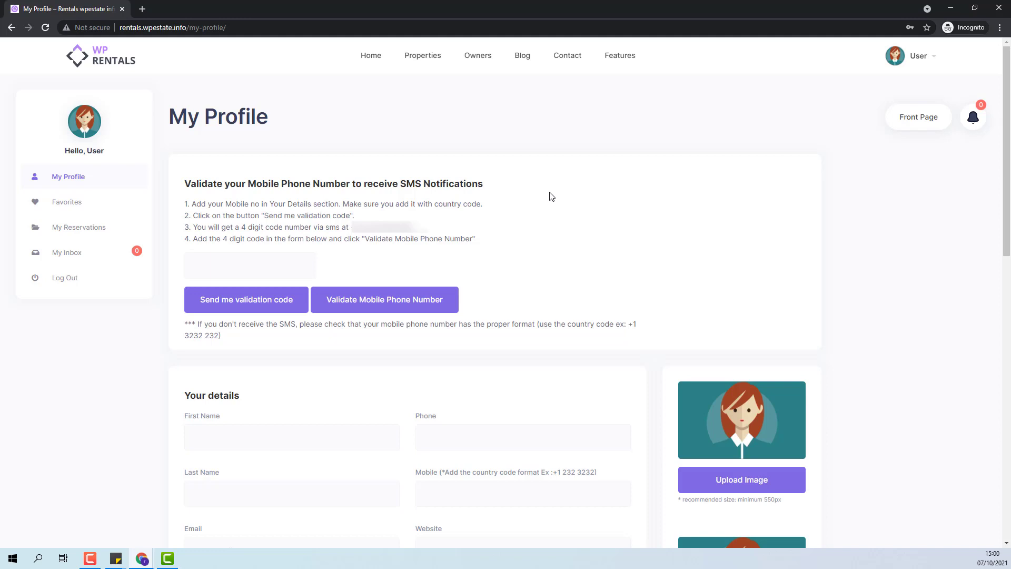
mouse_move(413, 503)
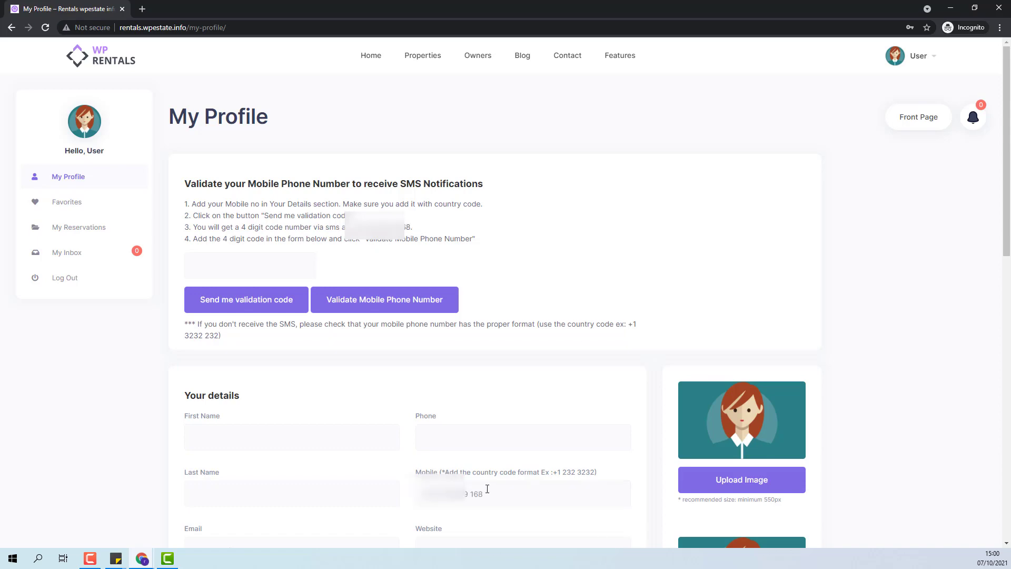
Update the profile with the mobile number and send a validation code by SMS.
scroll(down, 3)
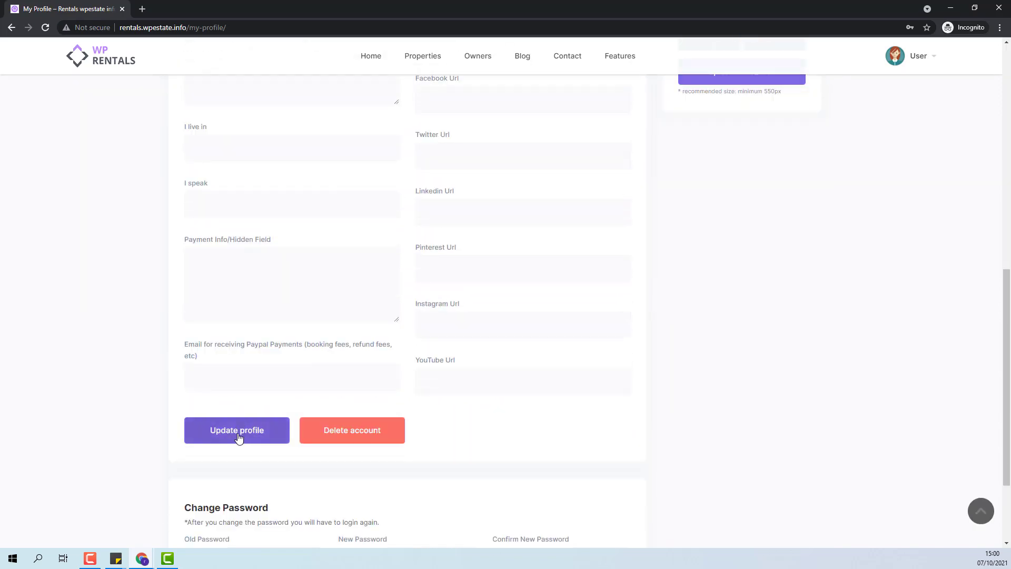
click(236, 430)
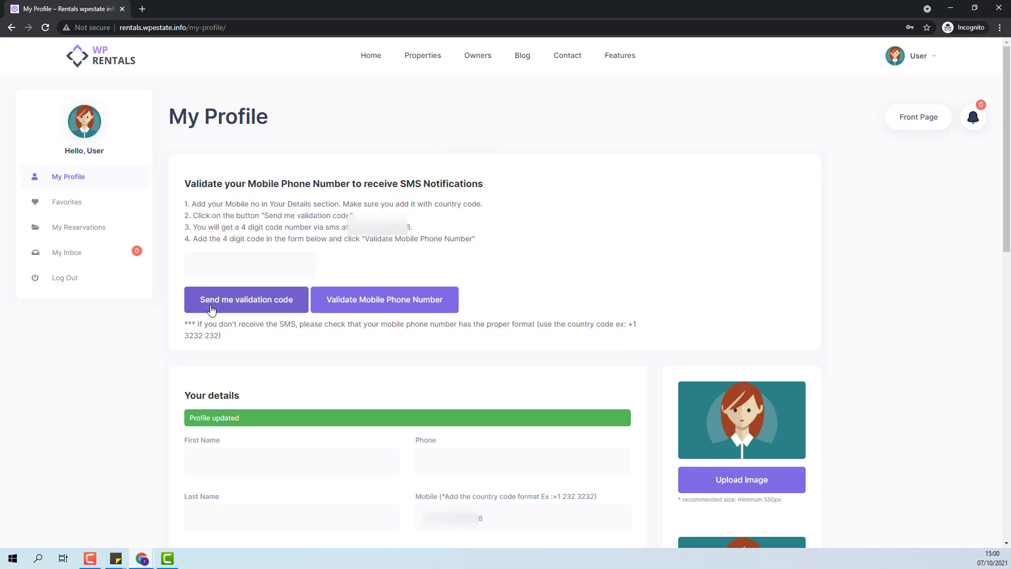
mouse_move(274, 309)
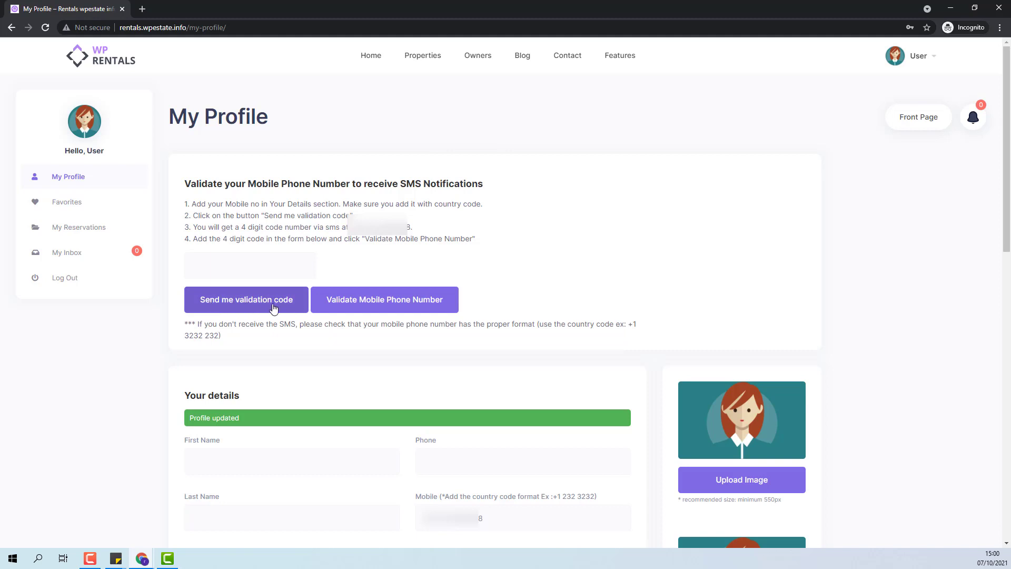
mouse_move(242, 307)
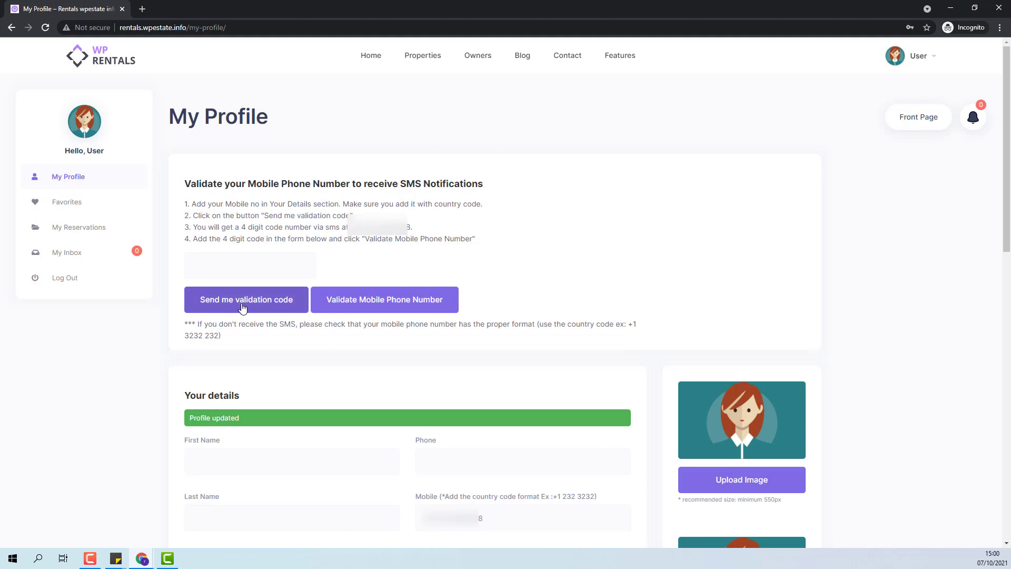
click(246, 299)
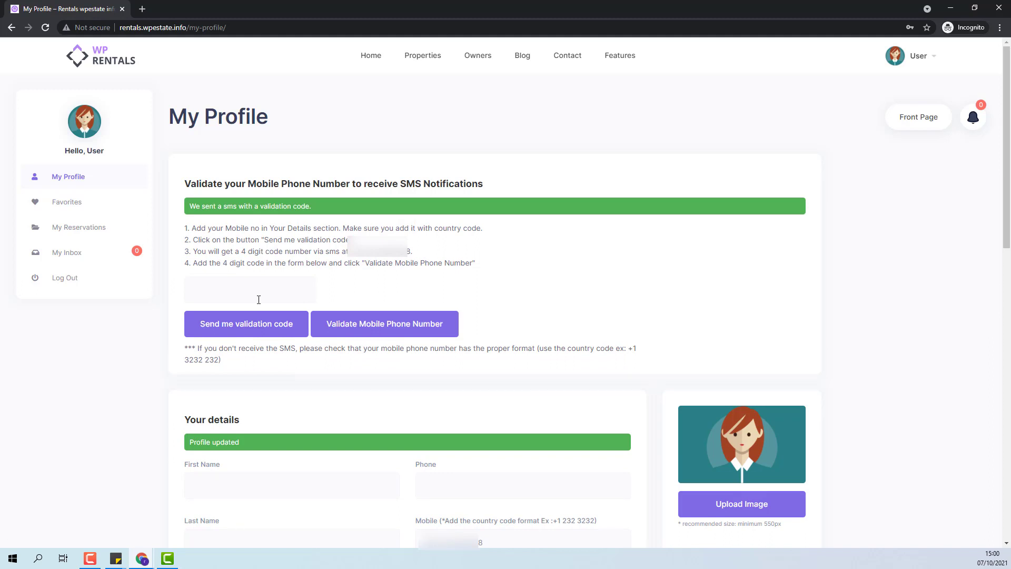
mouse_move(241, 287)
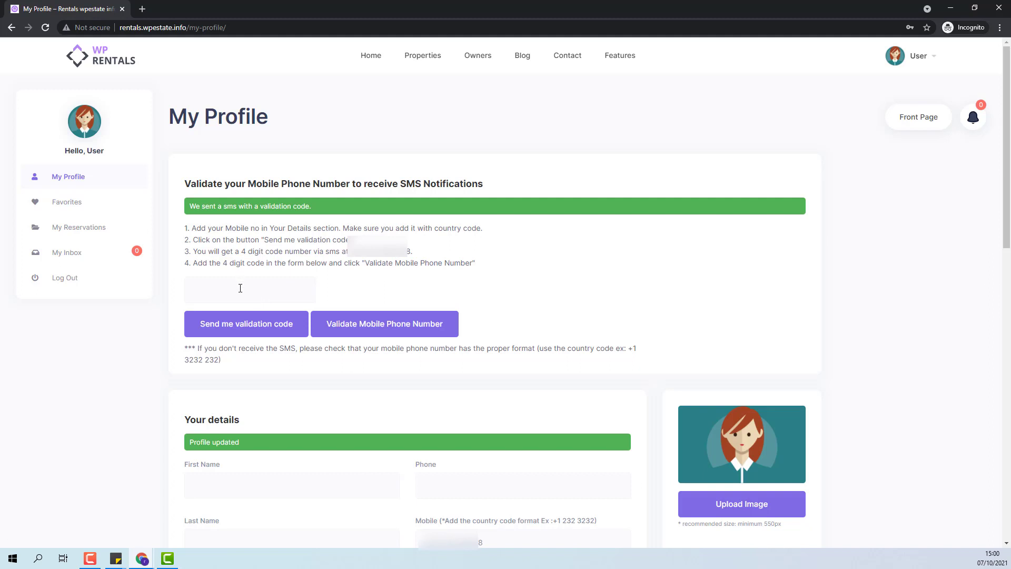
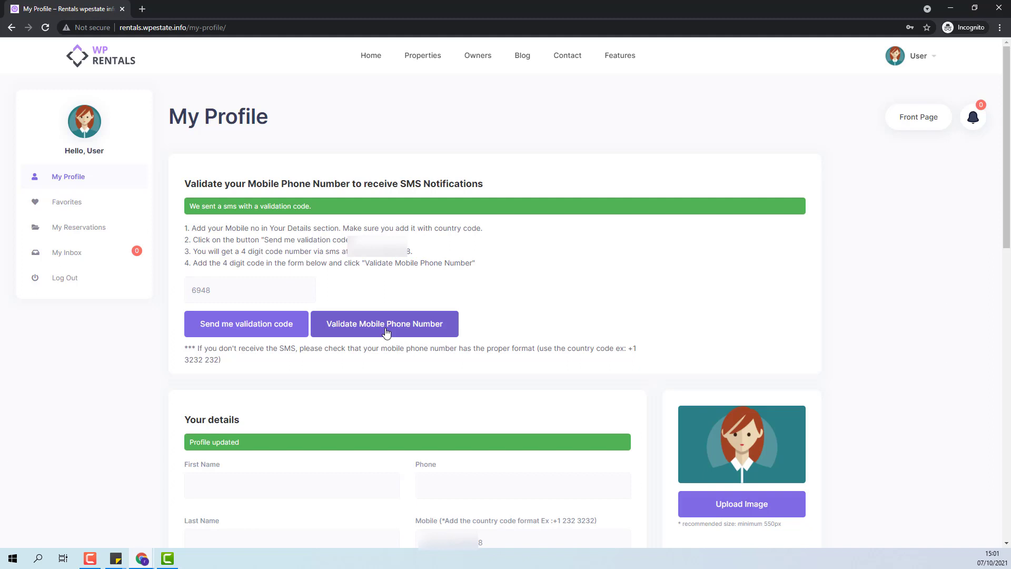
click(383, 323)
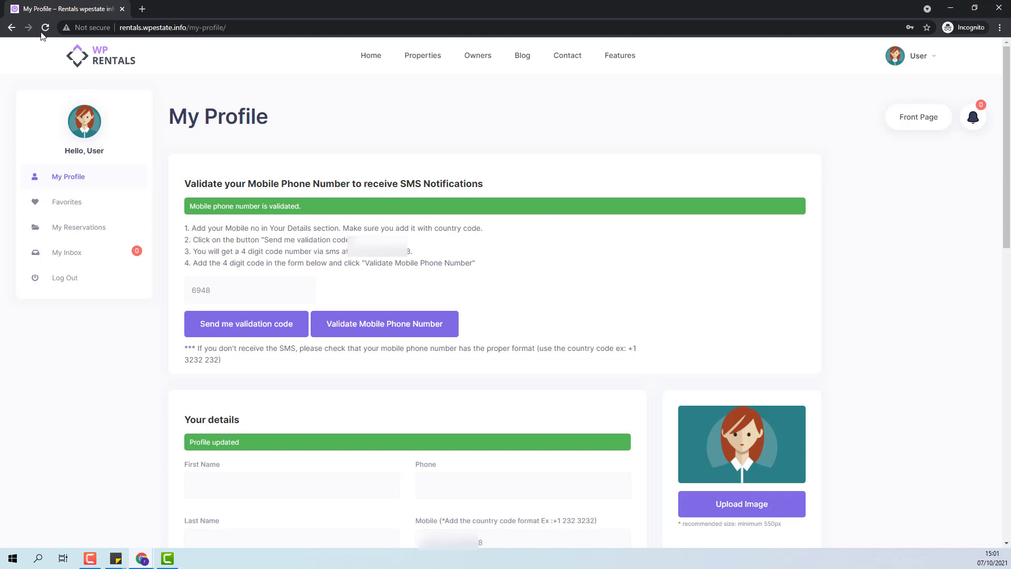
scroll(down, 3)
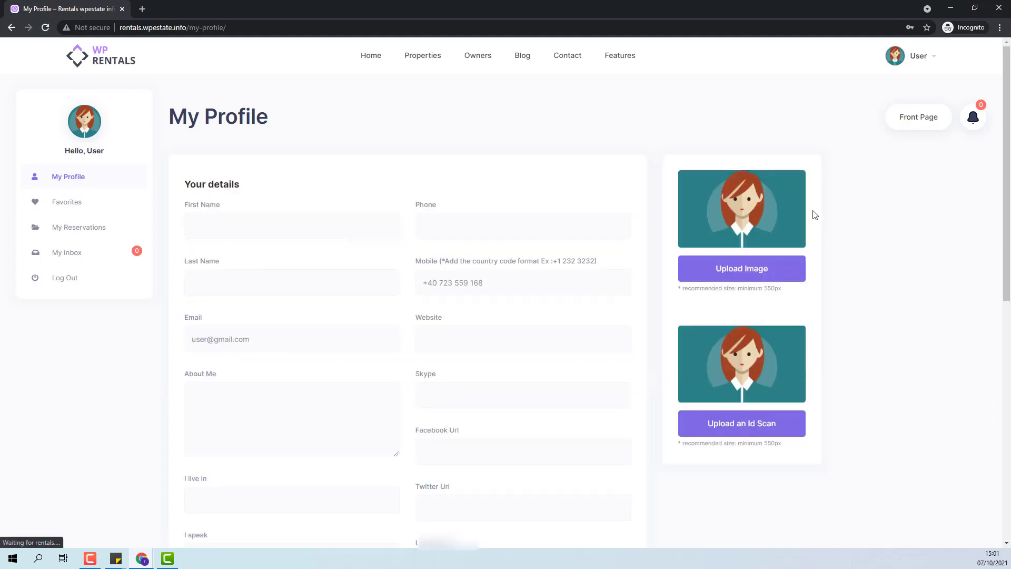